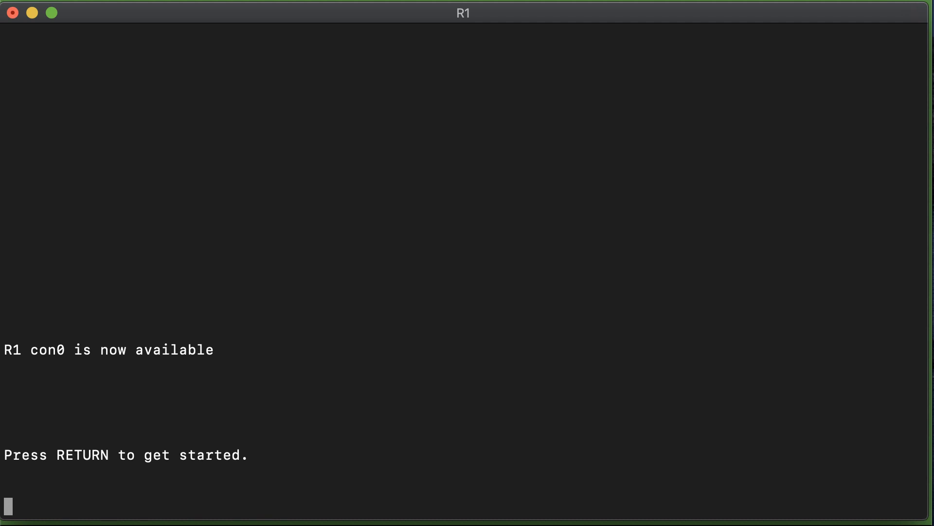
Start the R1 console, list user-mode commands with ?, and enter enable to request privileged access
key(Return)
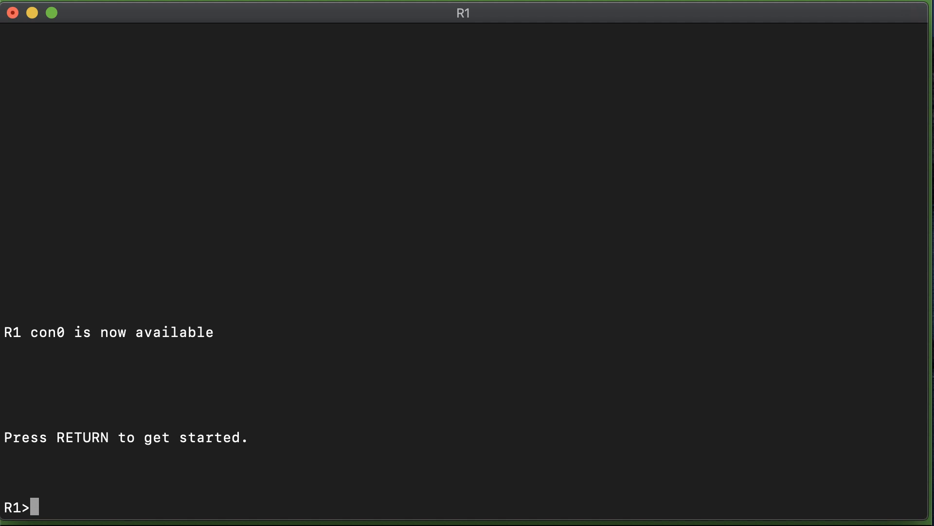
text(?)
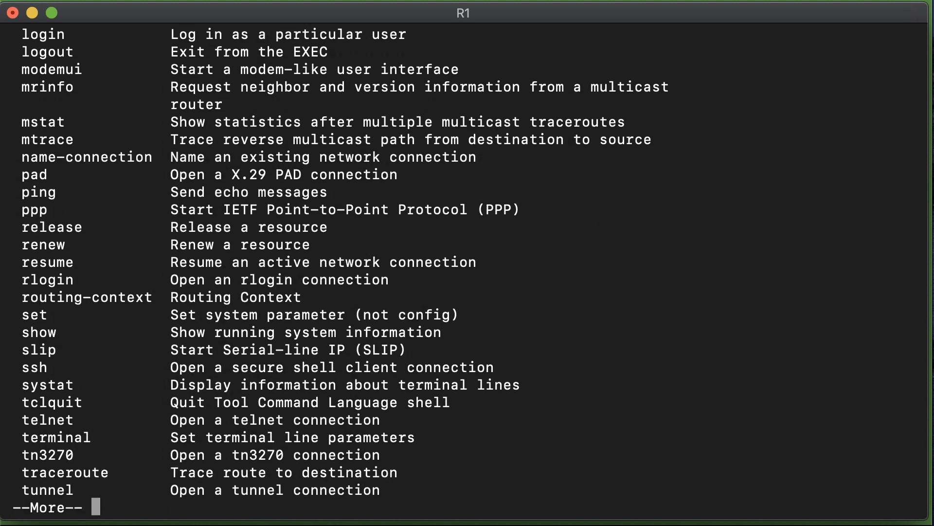
key(space)
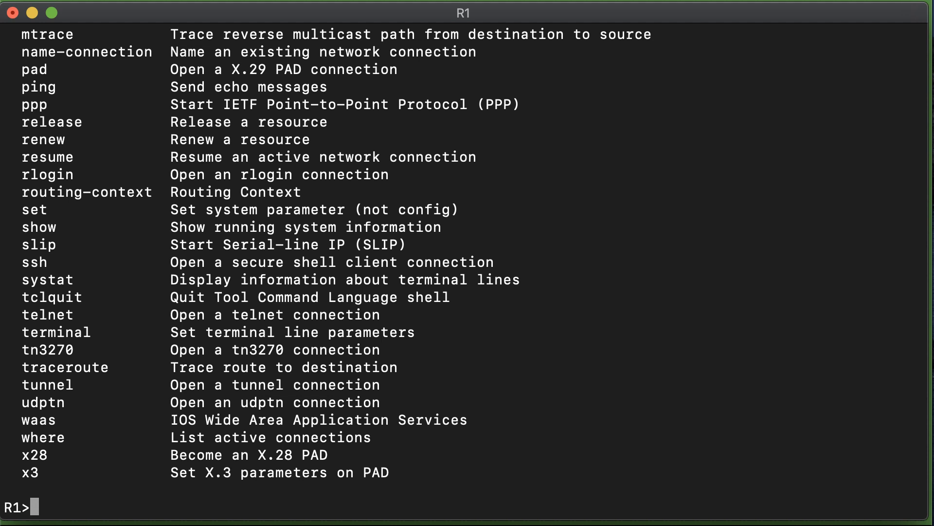
text(enable)
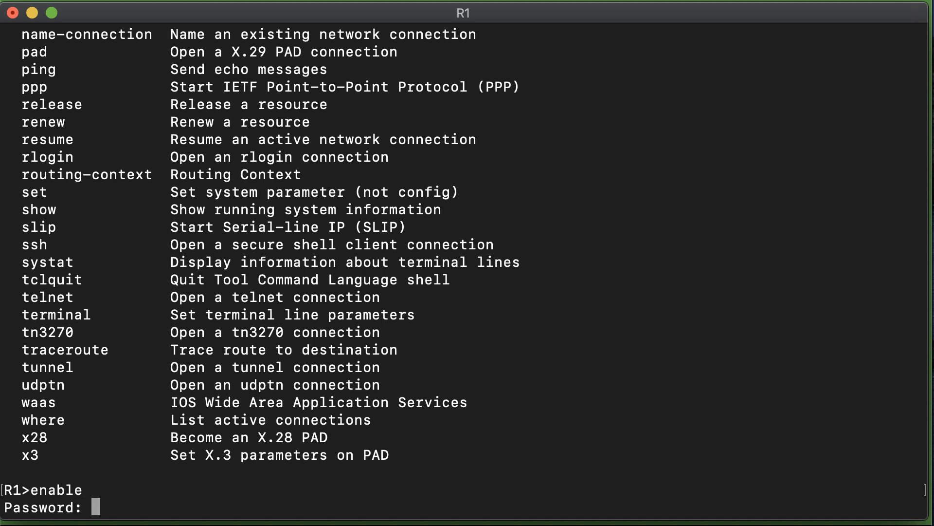
Enter privileged EXEC mode on R1 and scroll through the full privileged command list from ?
key(Enter)
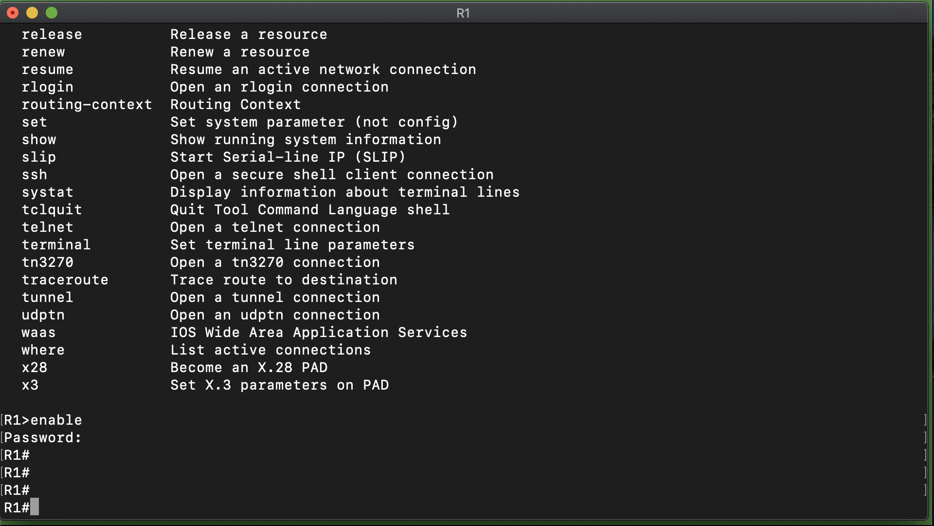
text(?)
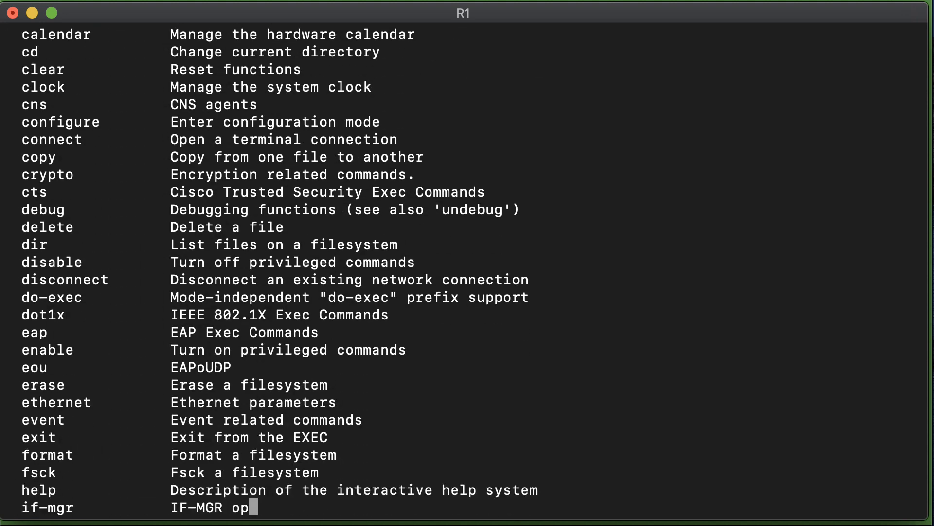
scroll(down, 3)
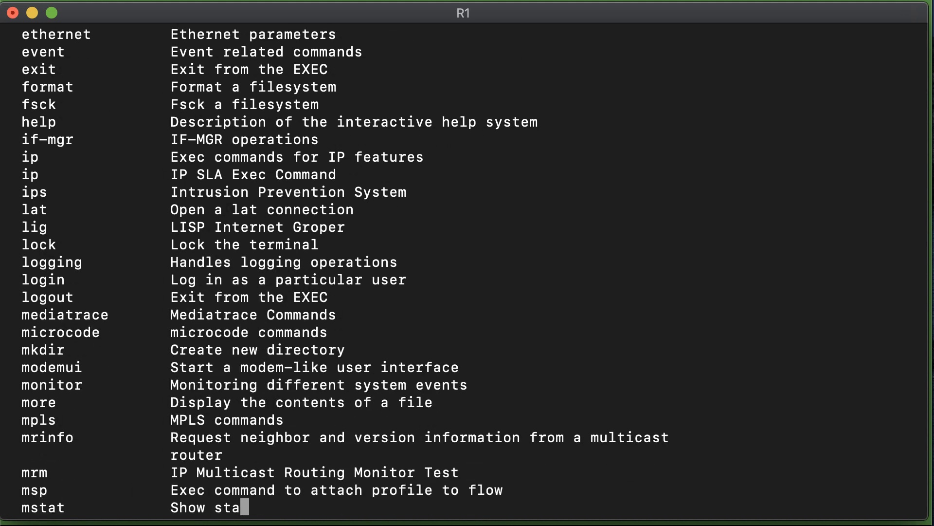
scroll(down, 3)
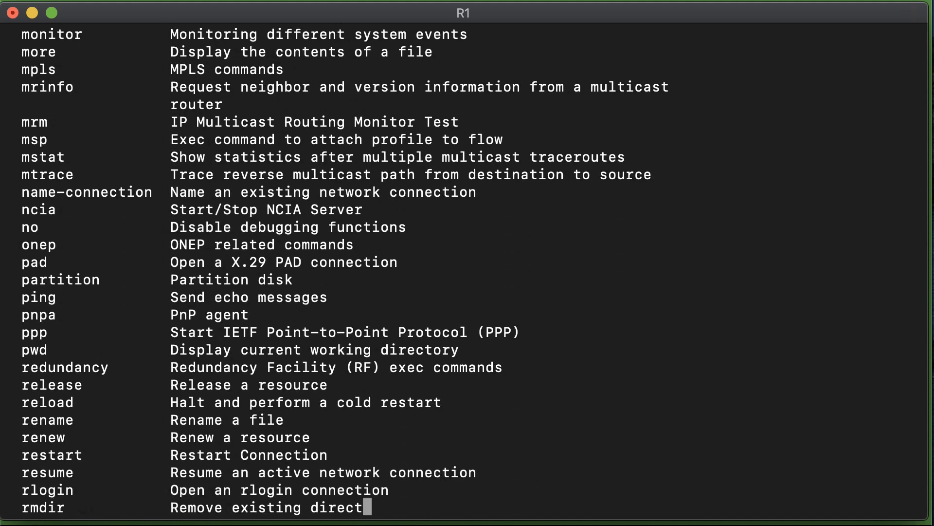
scroll(down, 3)
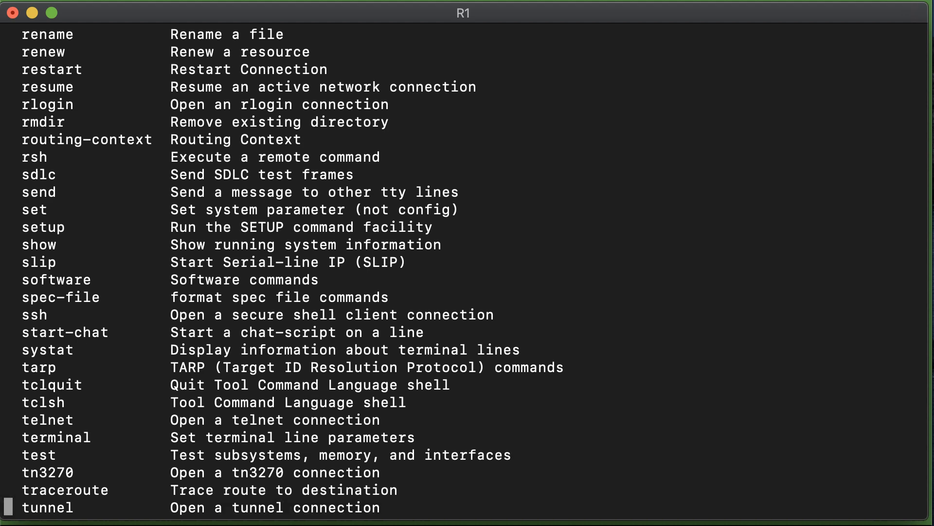
scroll(down, 3)
text(s)
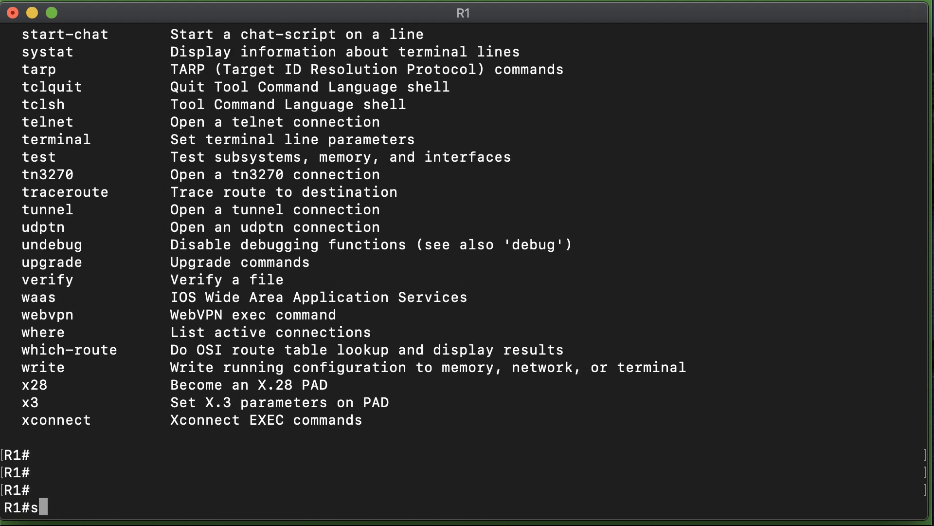
Run 'show run interface gi0/2' to display R1's GigabitEthernet0/2 config with duplex full and speed auto
text(how run |)
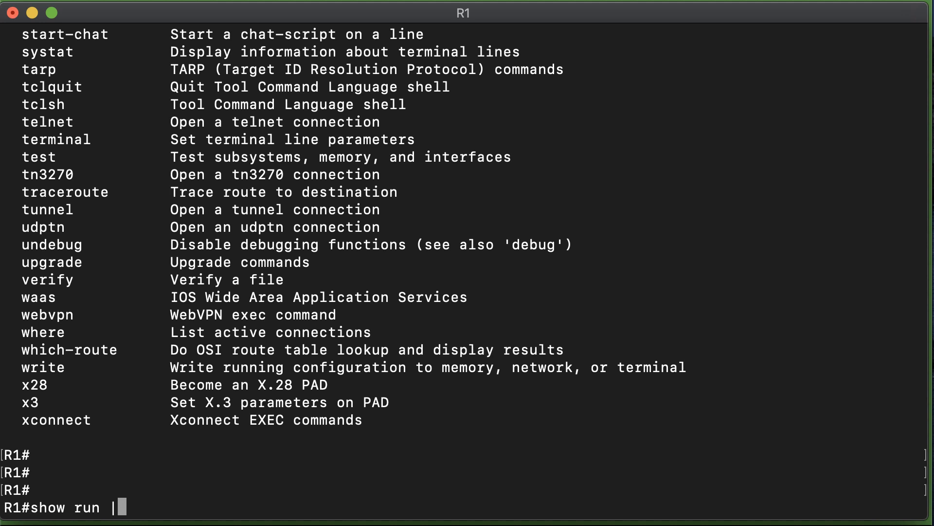
text(inter)
text(show run)
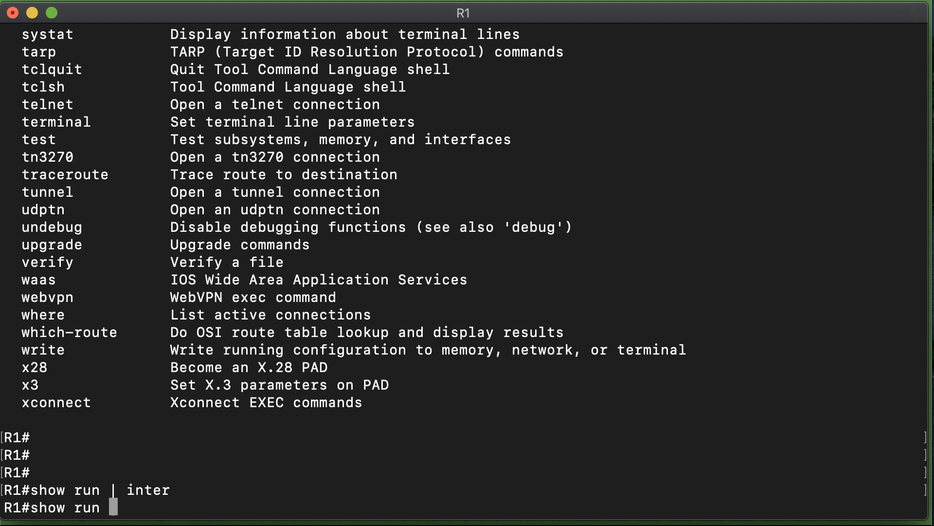
text(inter)
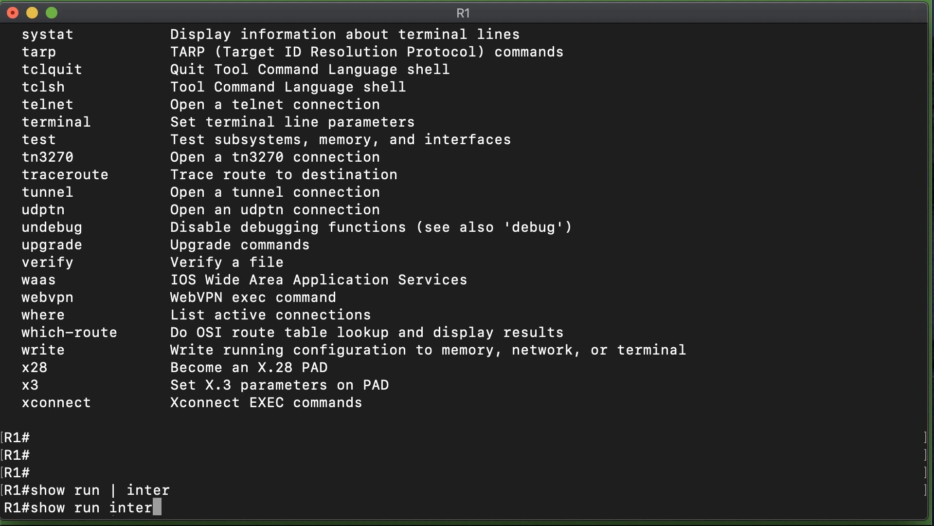
text(face gi0)
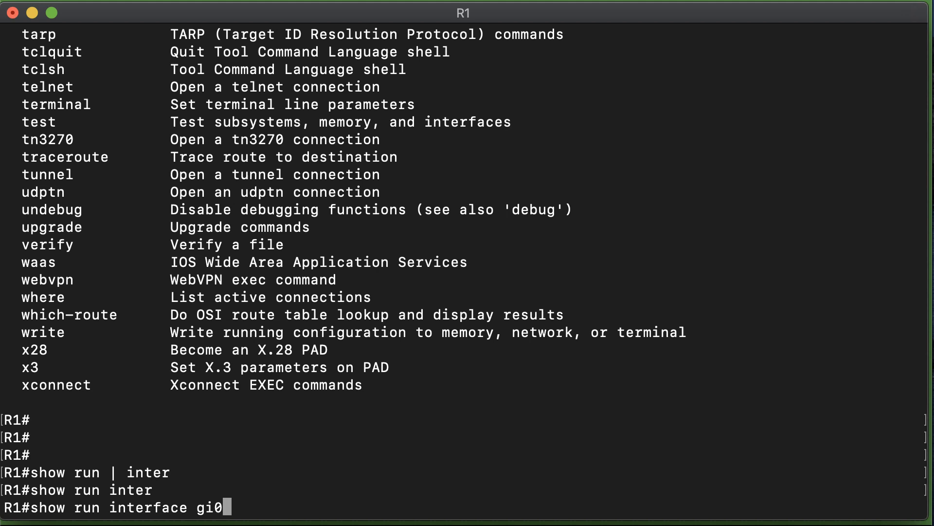
text(/2)
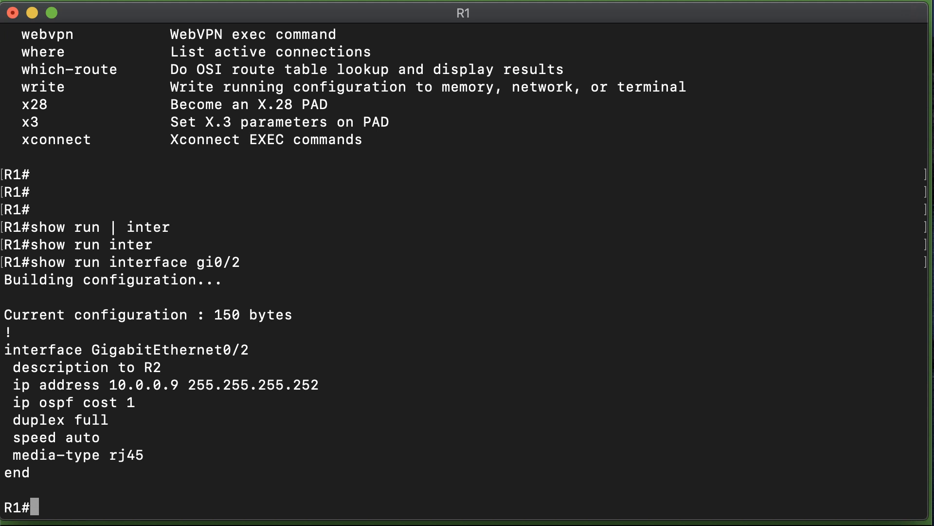
mouse_move(395, 435)
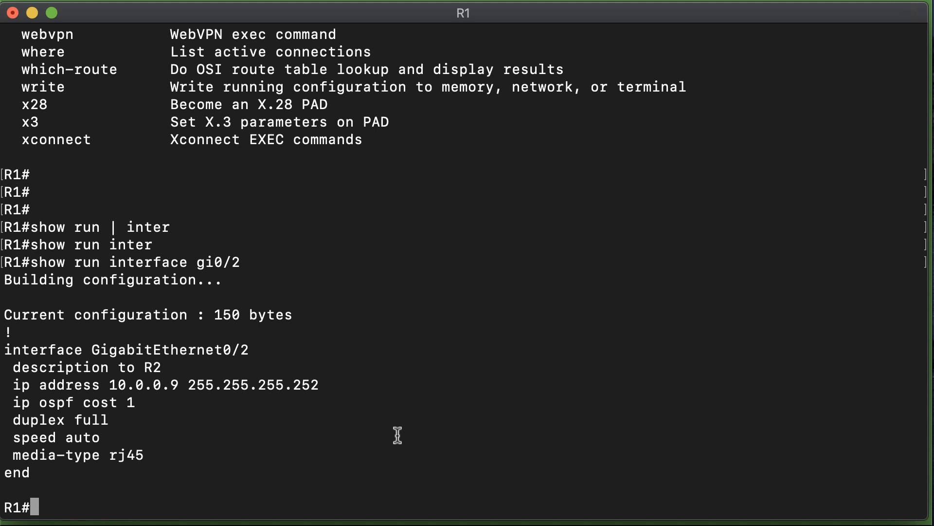
double_click(125, 455)
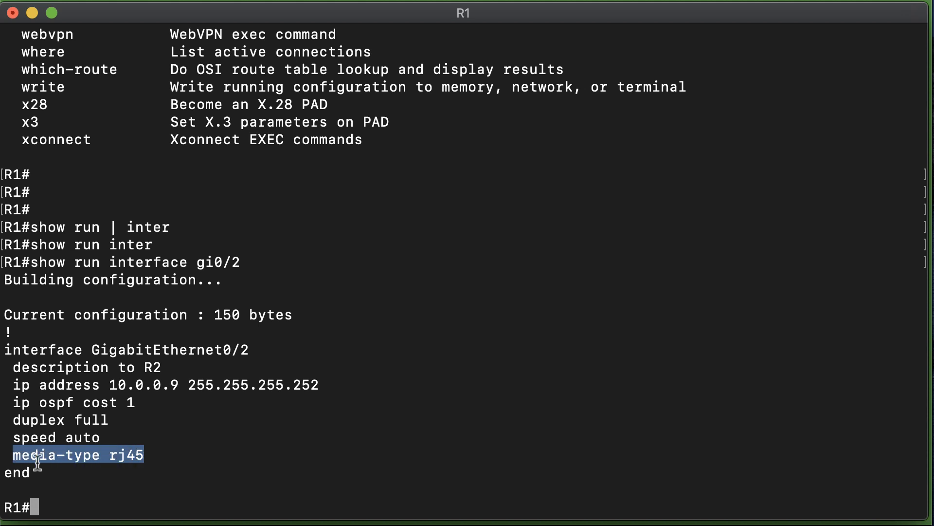
mouse_move(102, 438)
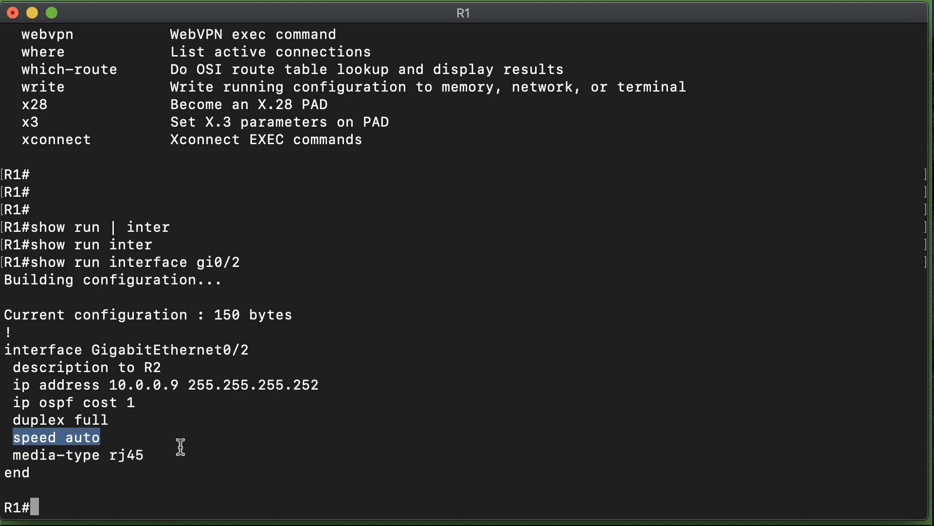
double_click(53, 420)
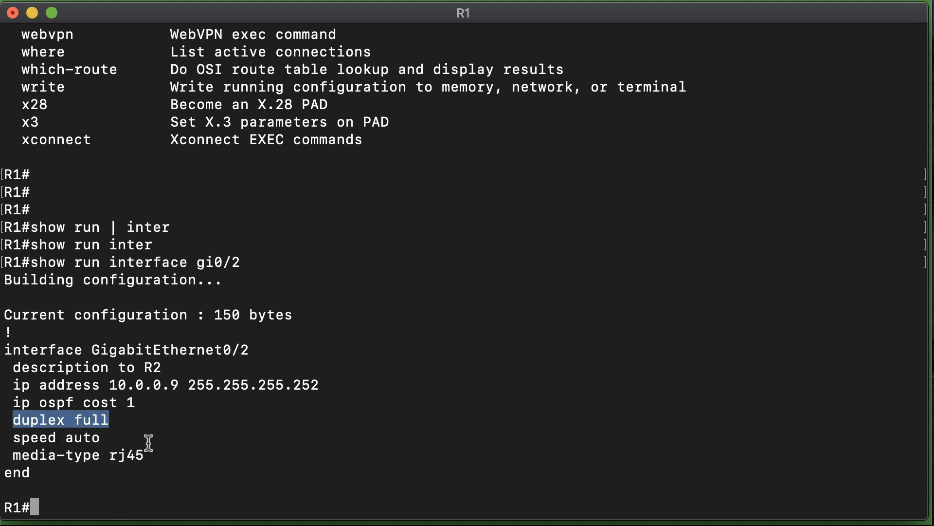
mouse_move(86, 420)
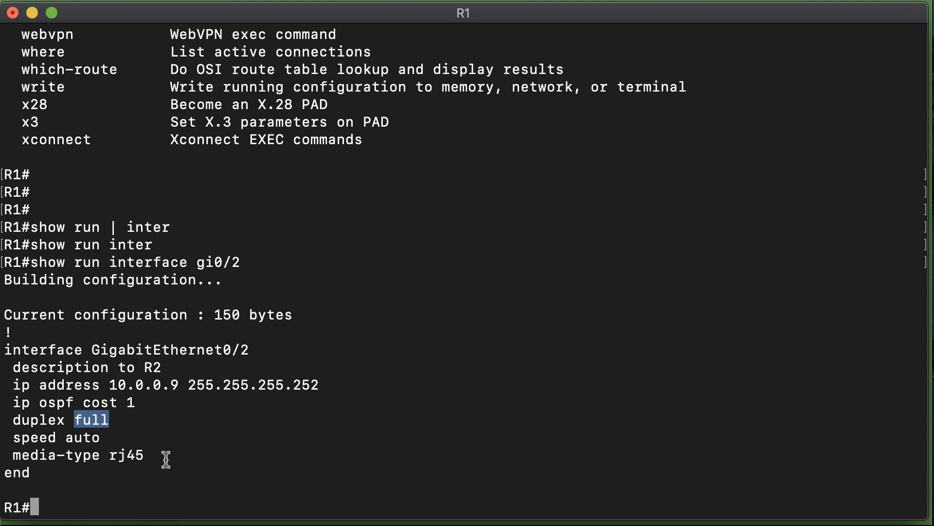
text(c)
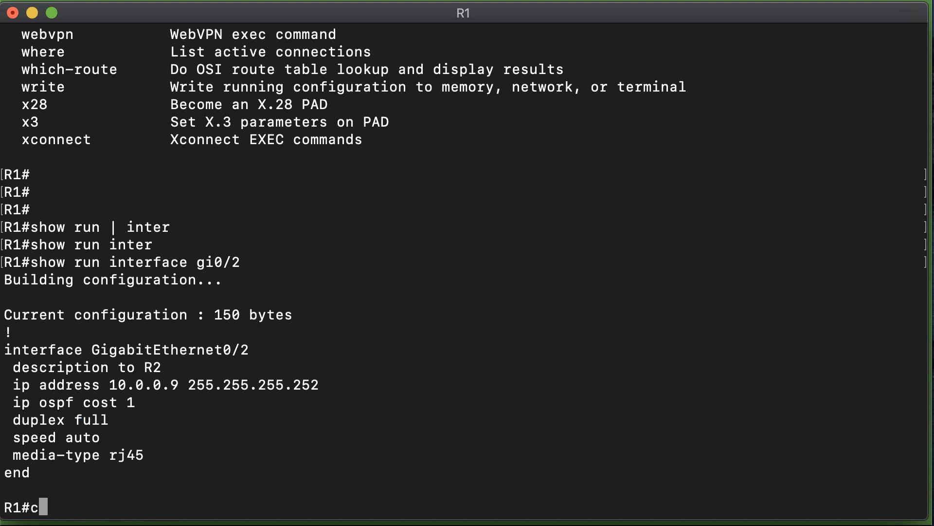
Run 'clear counters gigabitEthernet 0/2' on R1 and confirm the counter reset
key(Backspace)
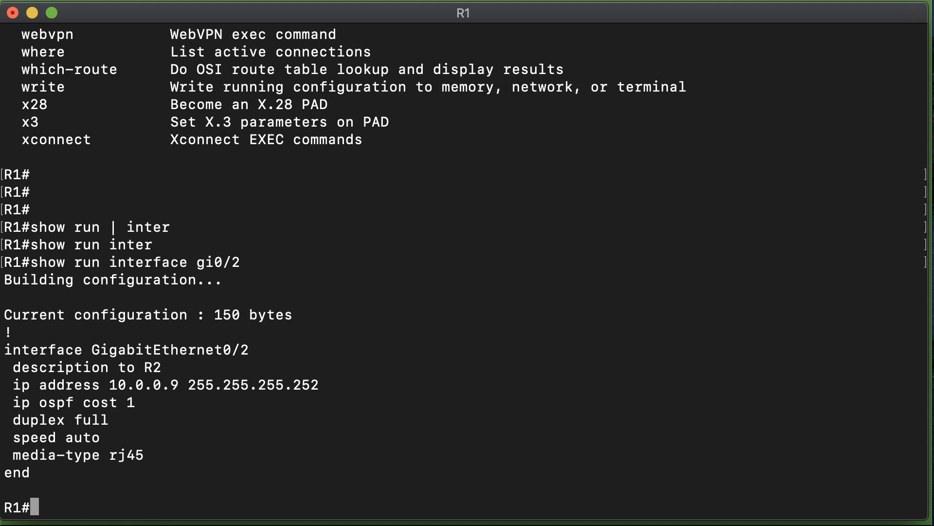
text(clear)
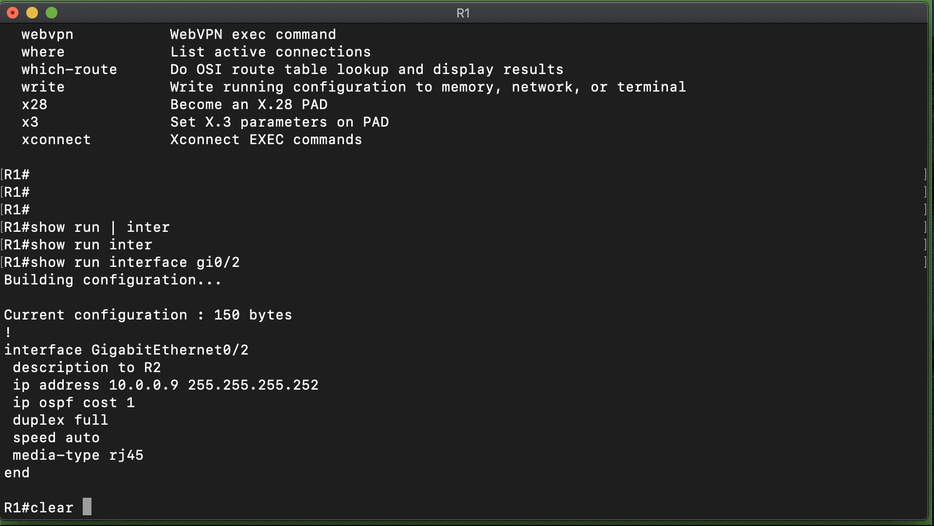
text(counters)
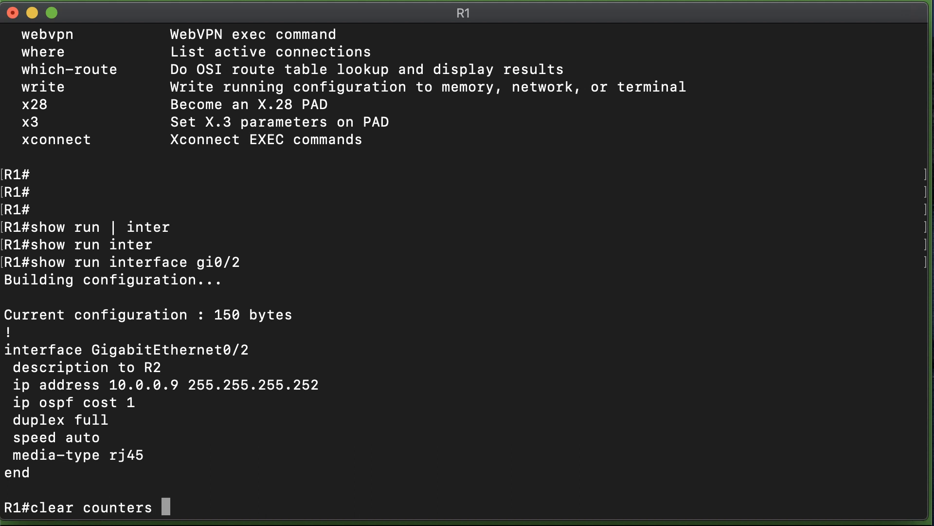
text(inter)
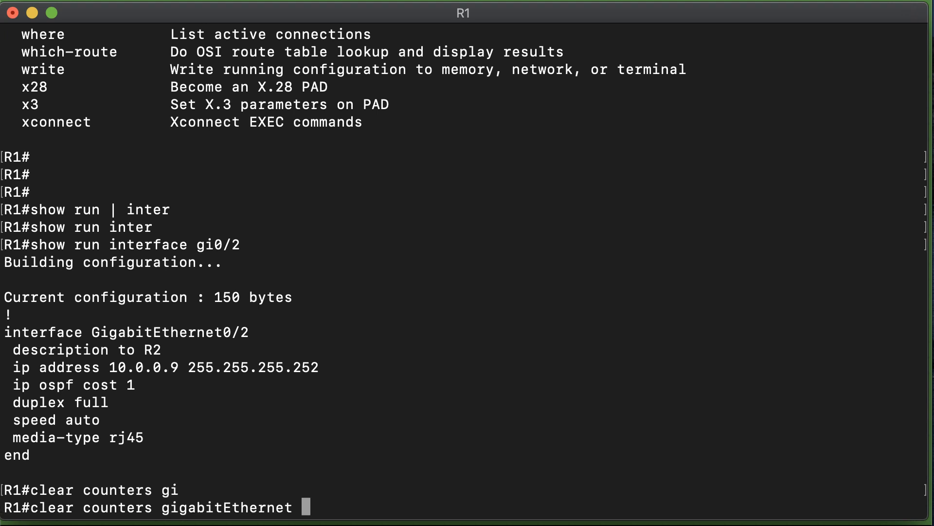
text(0/2)
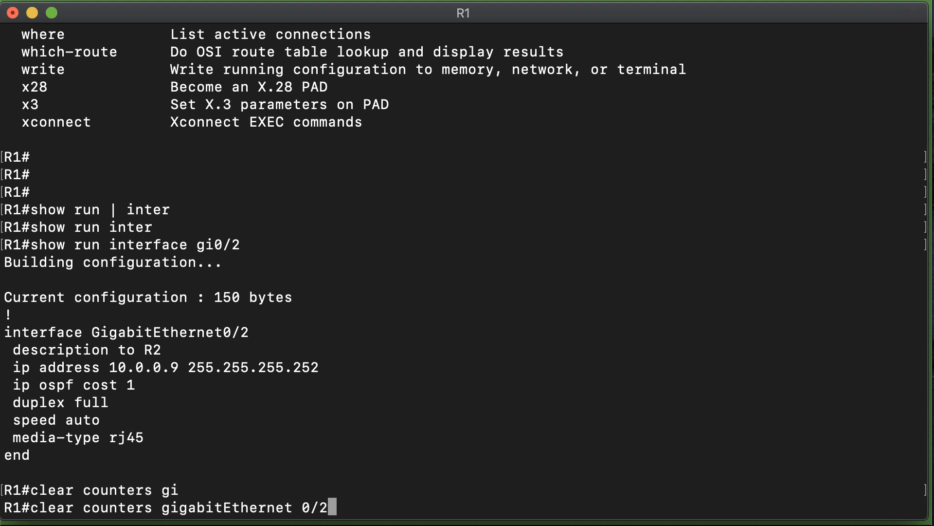
key(Enter)
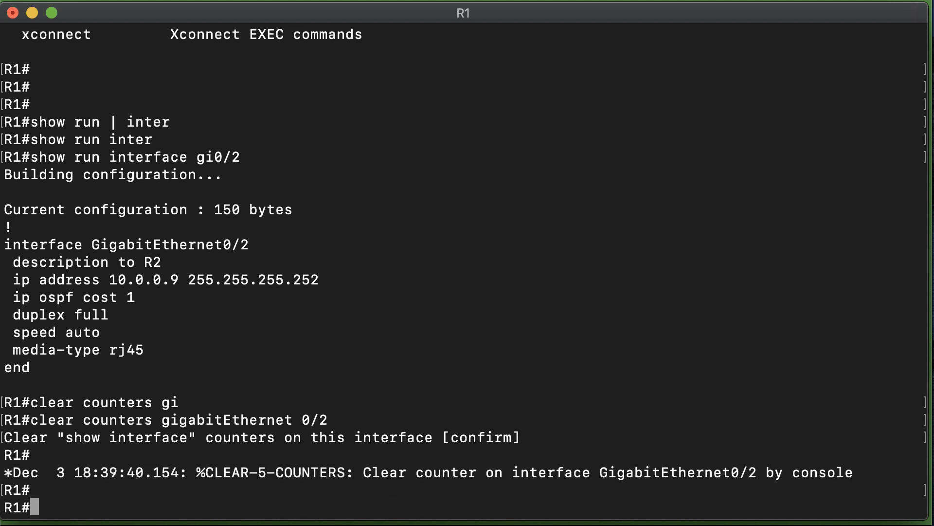
key(Enter)
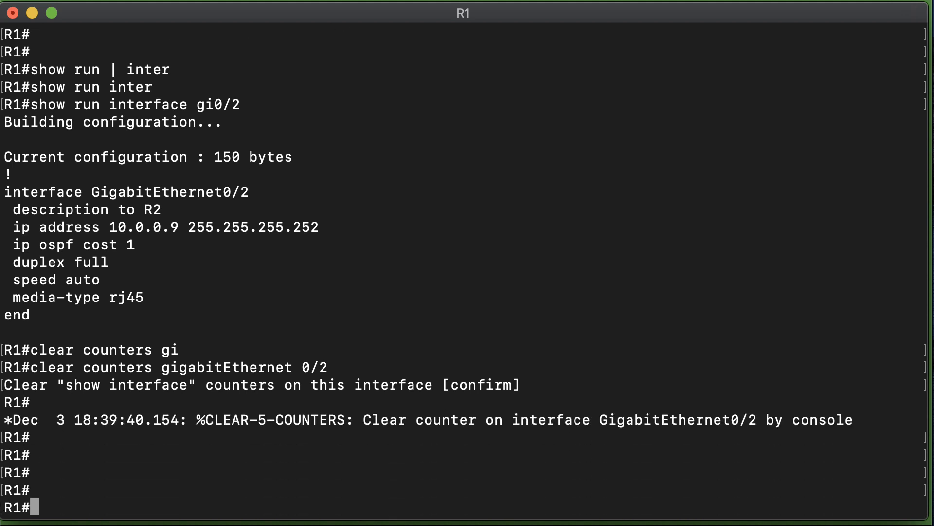
text(s)
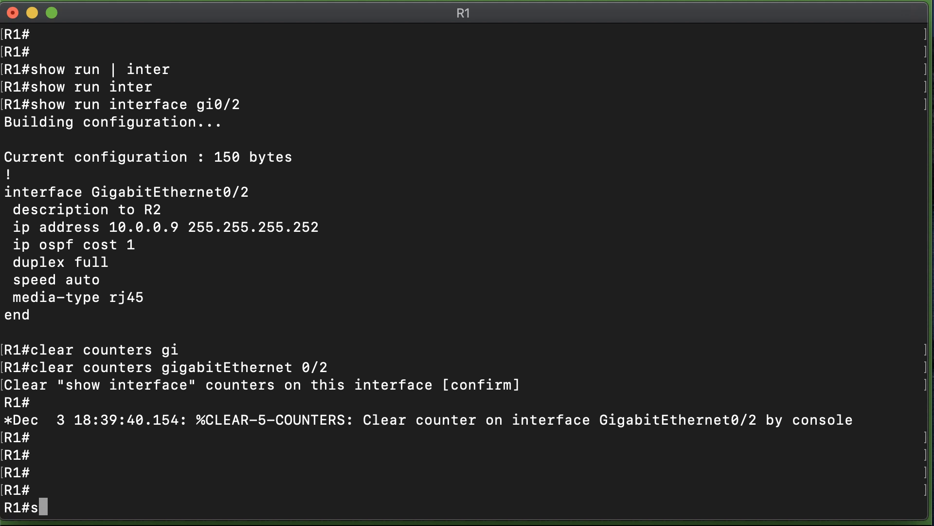
Run 'show interfaces gi0/2' and highlight the Full Duplex, Auto Speed, RJ45 line
text(how interfaces gi)
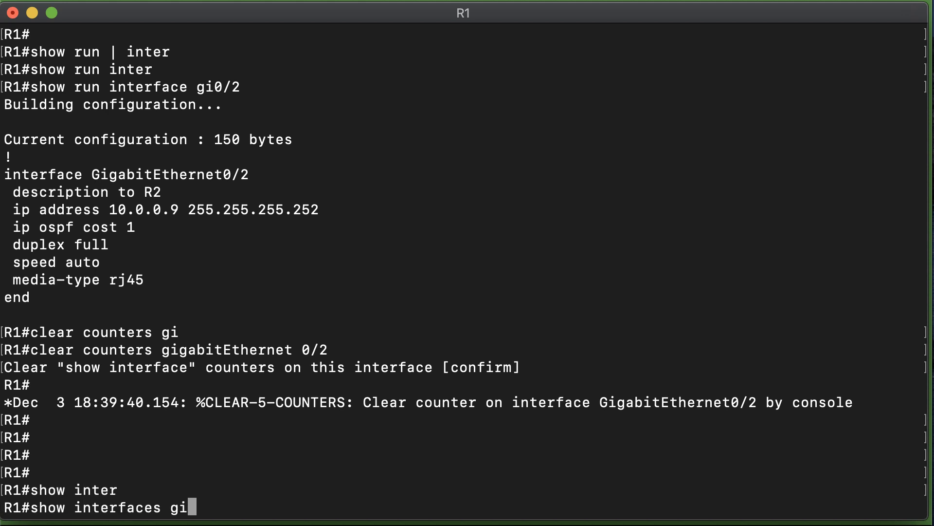
key(Enter)
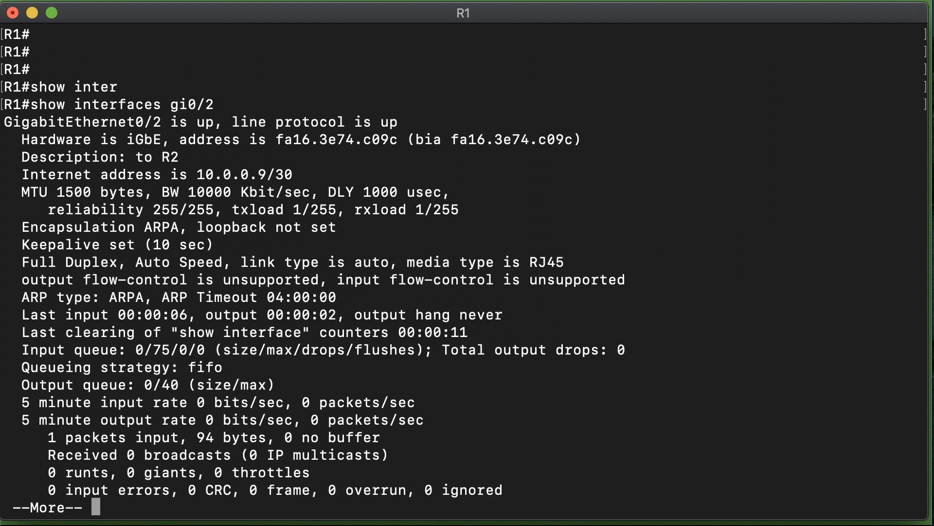
mouse_move(63, 262)
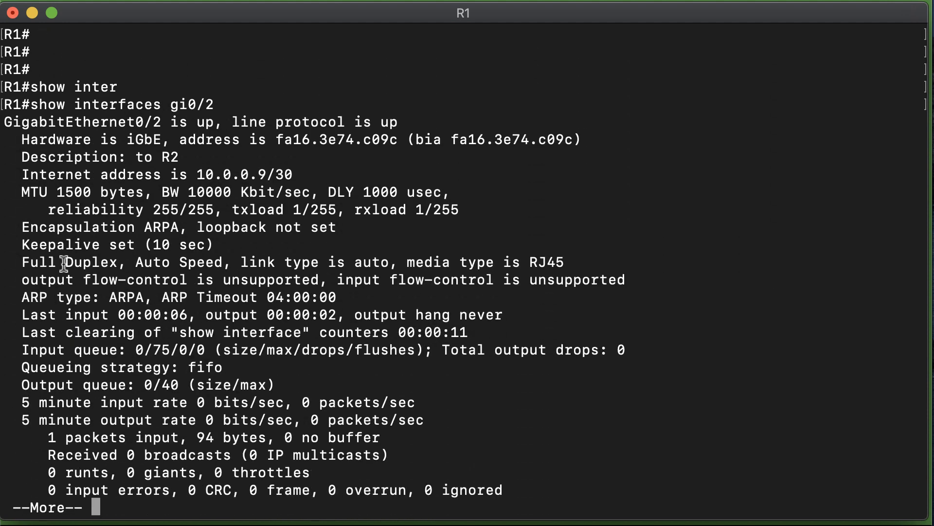
drag(22, 261, 382, 262)
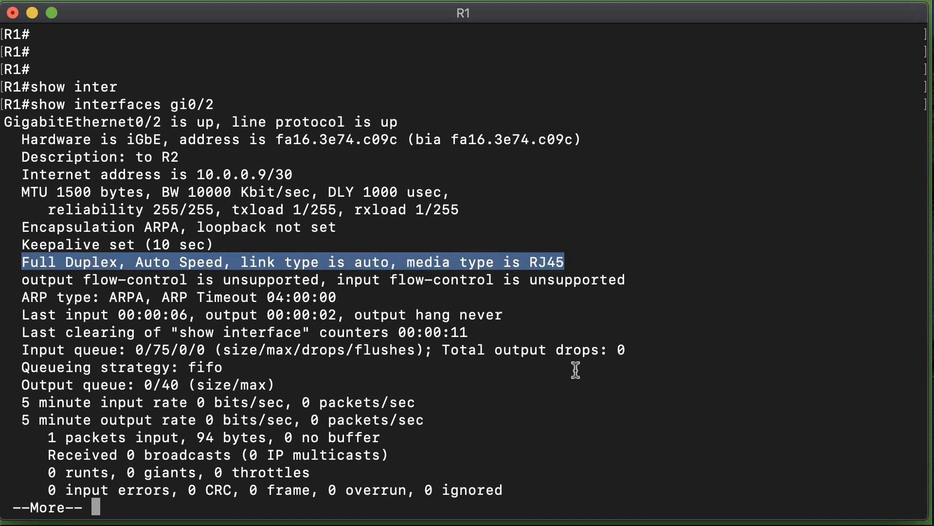
mouse_move(412, 342)
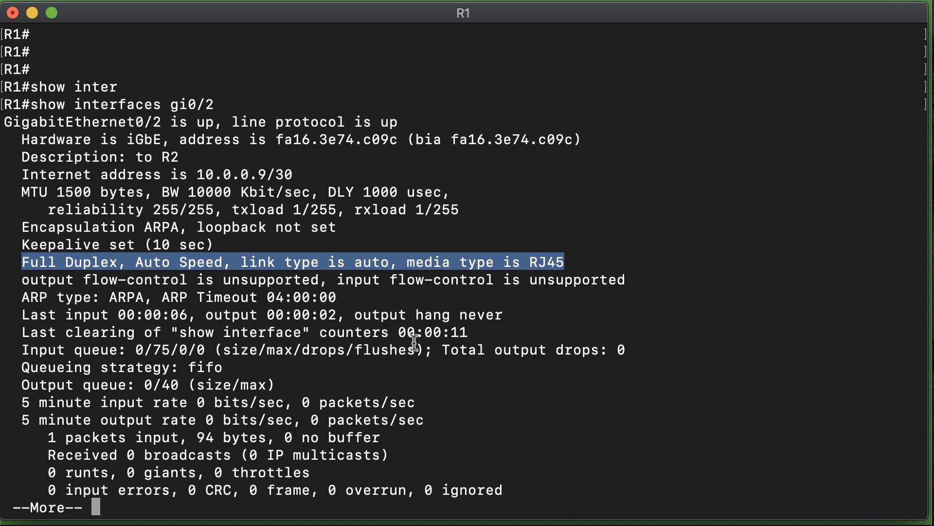
mouse_move(406, 335)
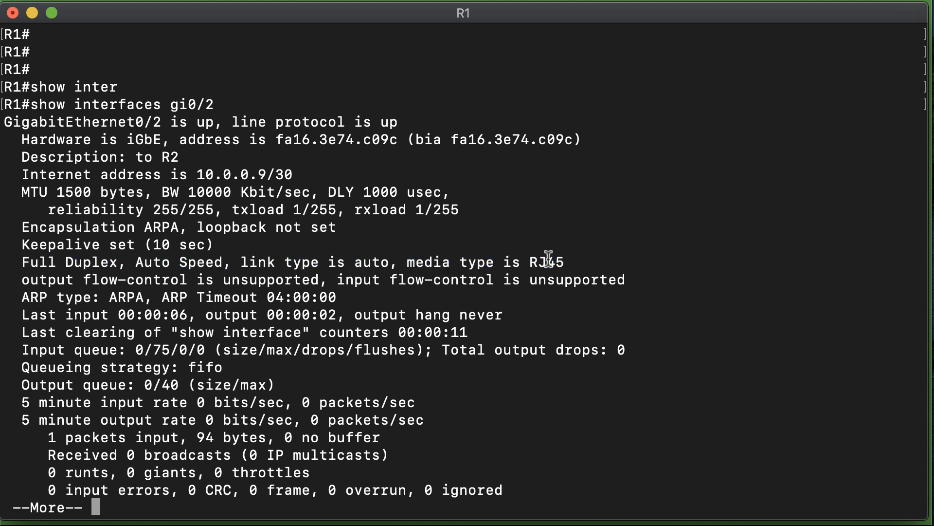
double_click(546, 262)
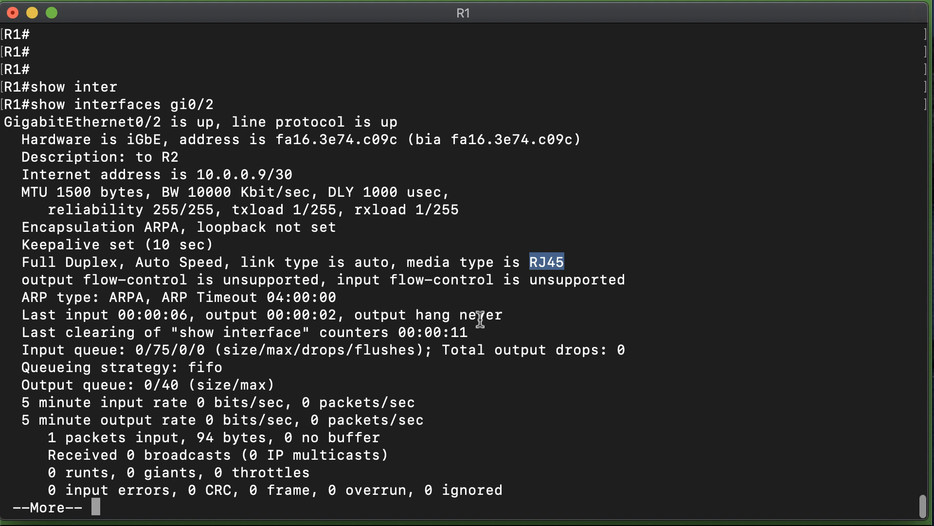
Page through the rest of the output and highlight the zero input and output error counters
key(space)
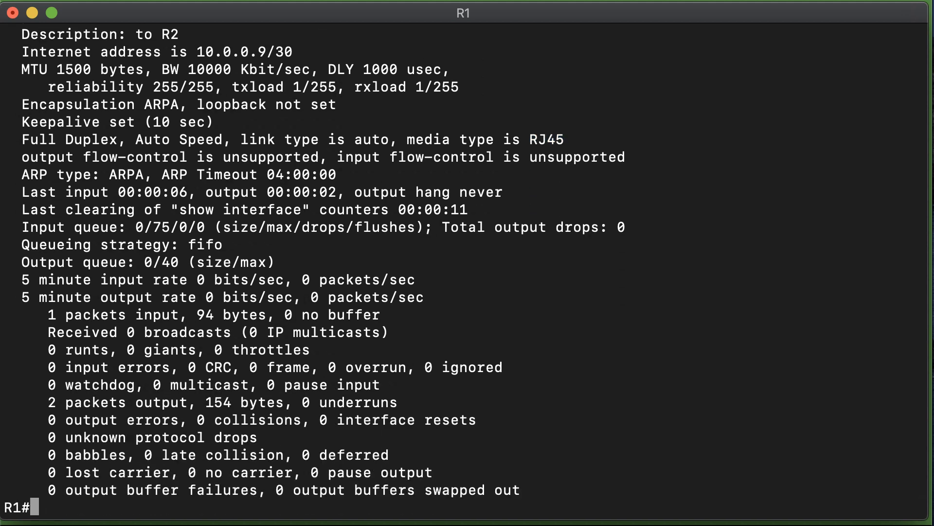
mouse_move(85, 305)
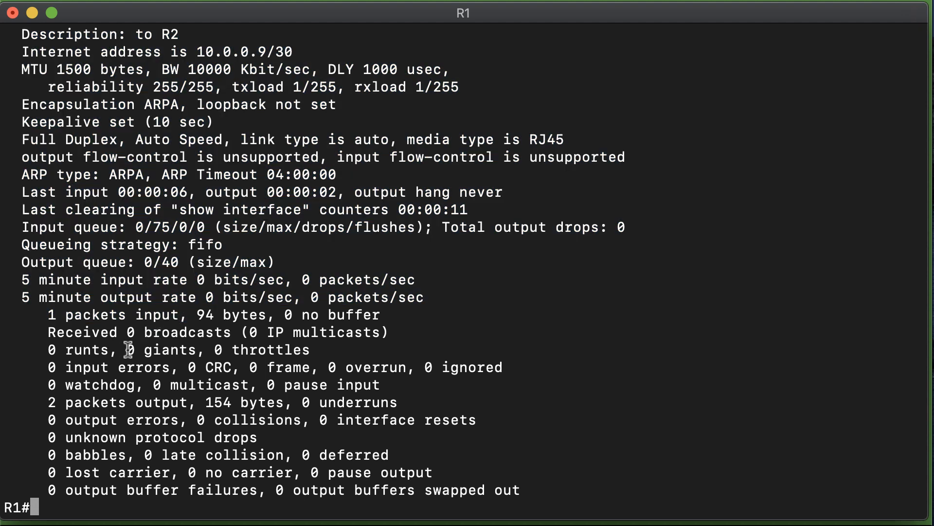
mouse_move(47, 367)
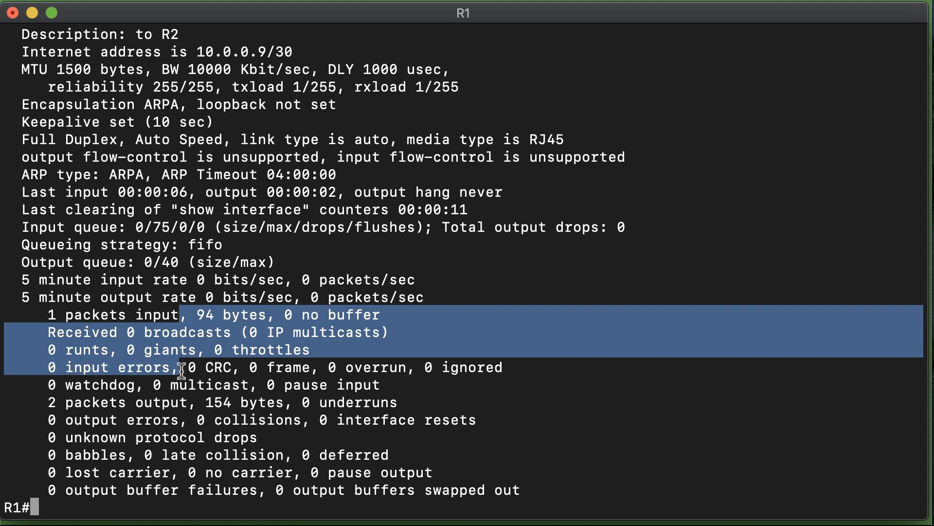
drag(188, 367, 239, 367)
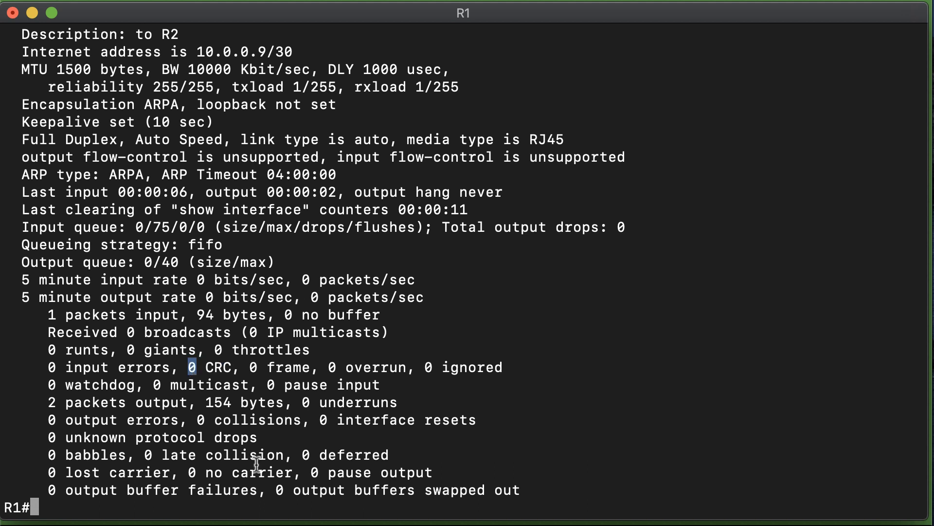
mouse_move(120, 401)
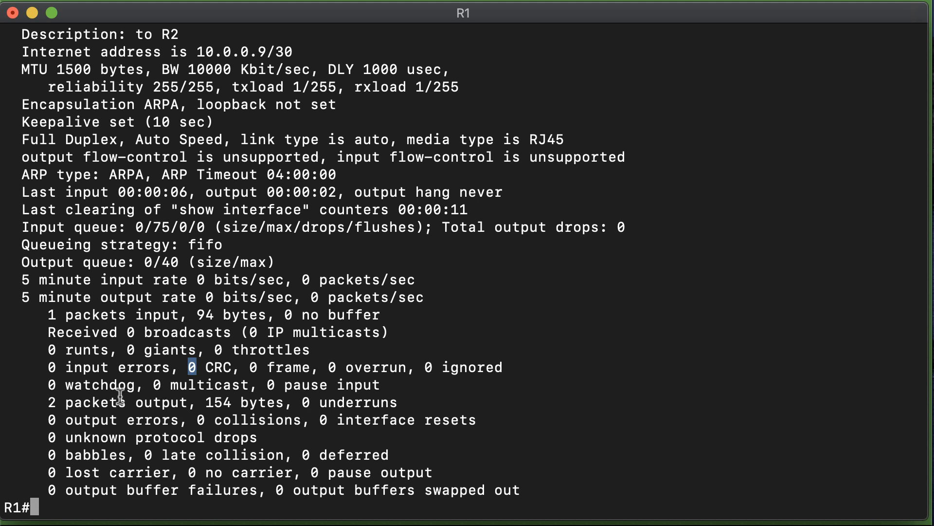
mouse_move(68, 419)
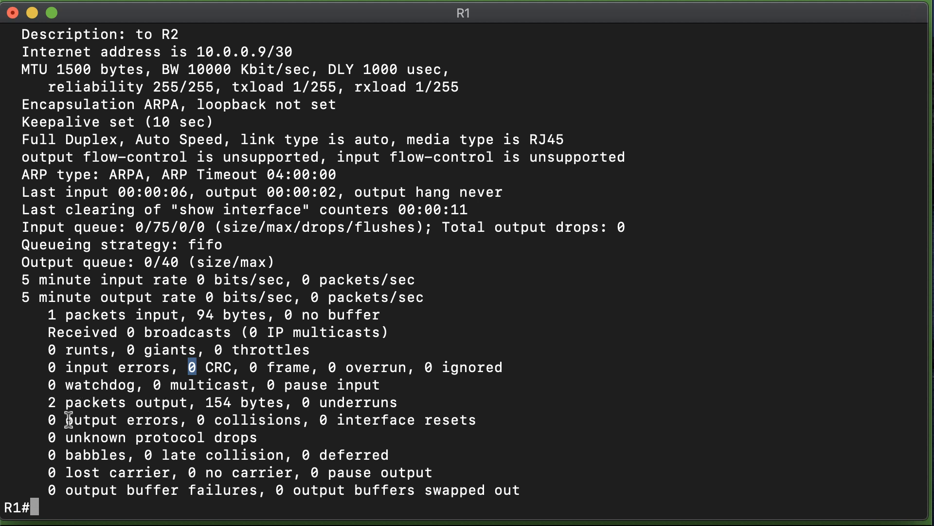
double_click(112, 419)
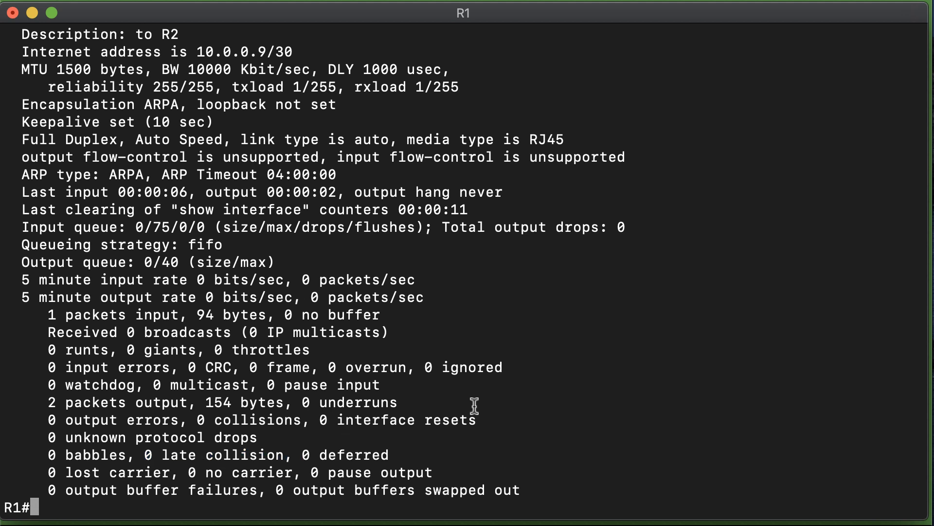
Configure 'duplex half' on int gi0/2, end config mode, and run 'show ip int br'
text(conf t)
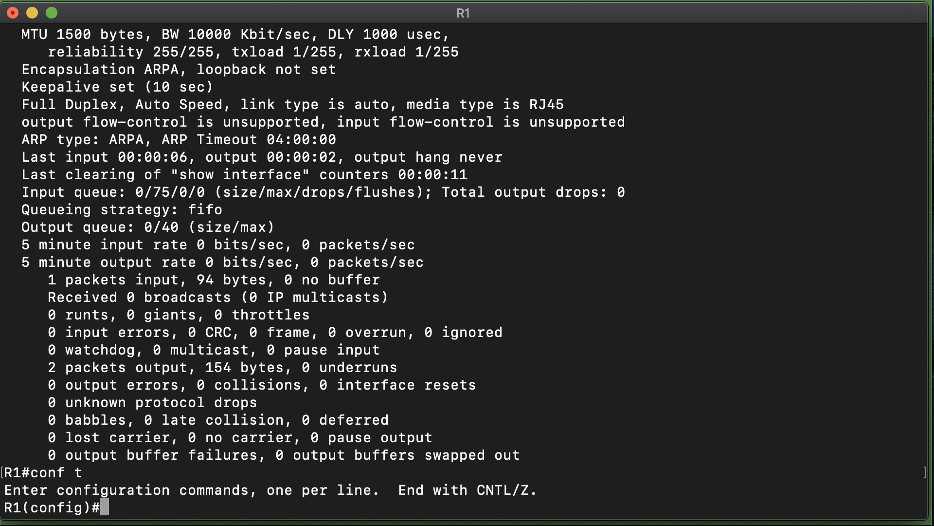
text(int)
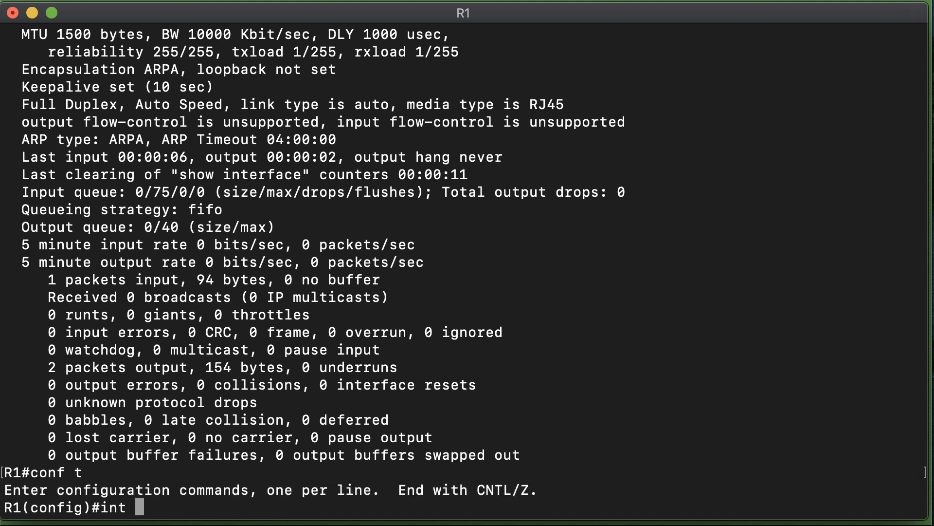
text(gi0)
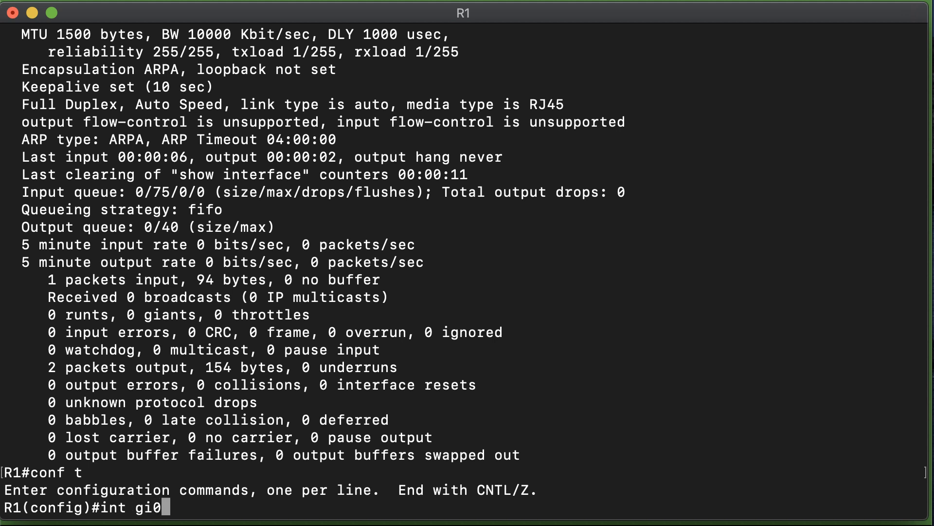
text(/2)
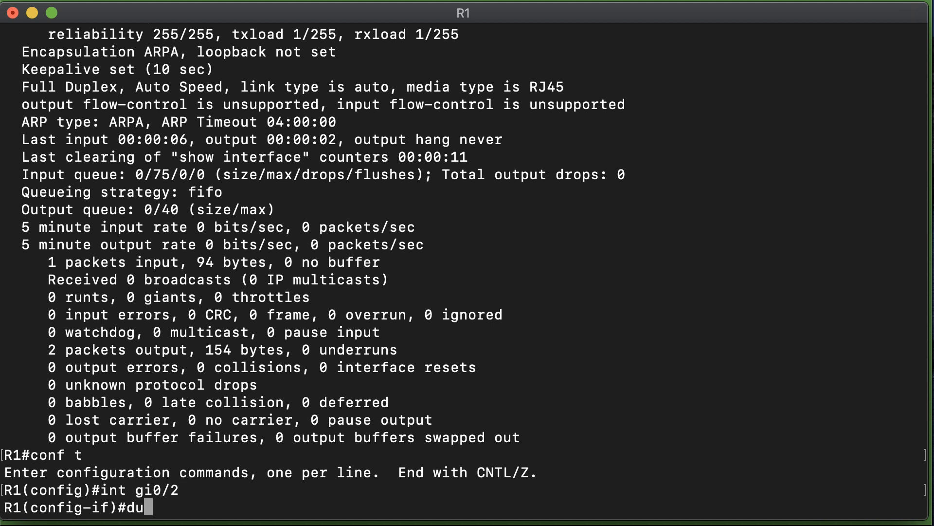
text(plex half)
text(end)
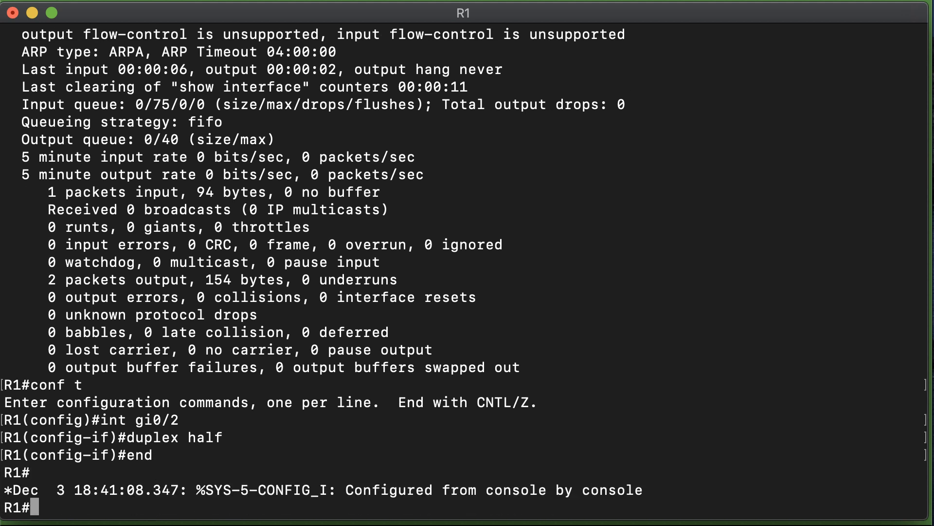
key(Return)
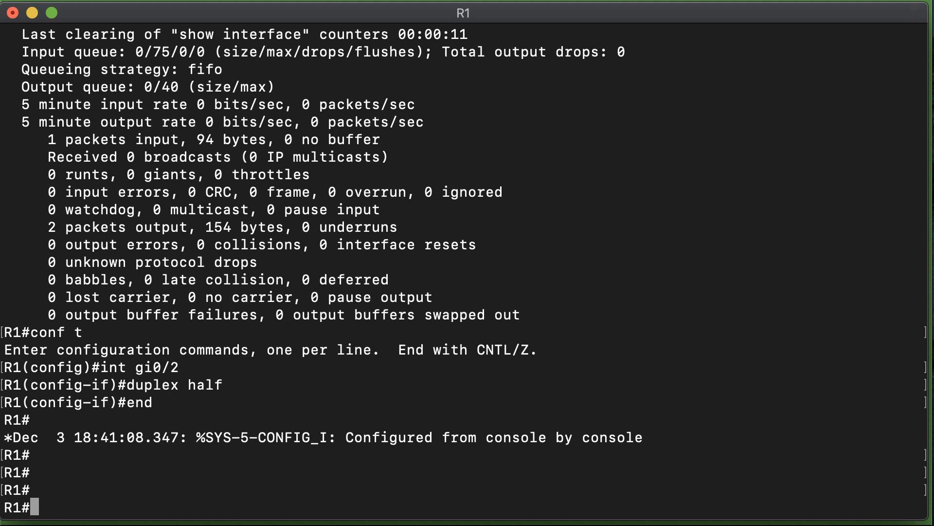
text(show ip int br)
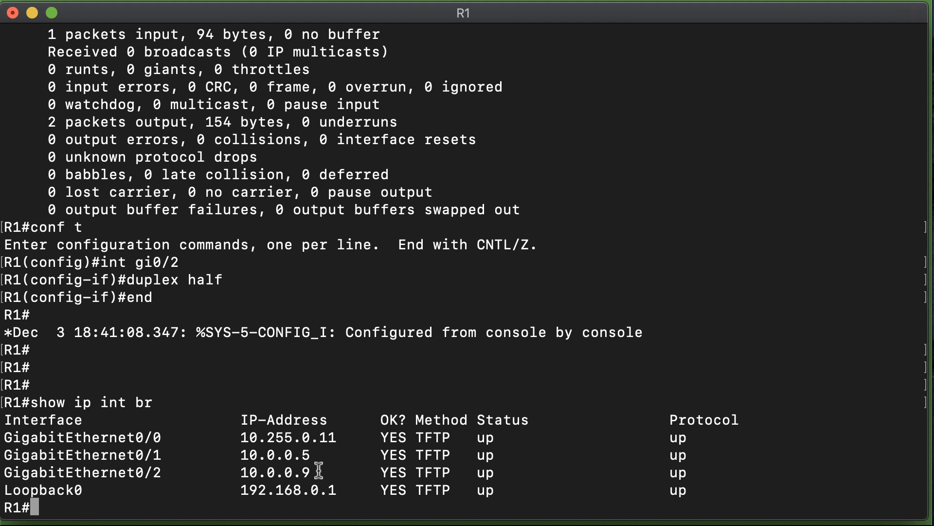
mouse_move(374, 415)
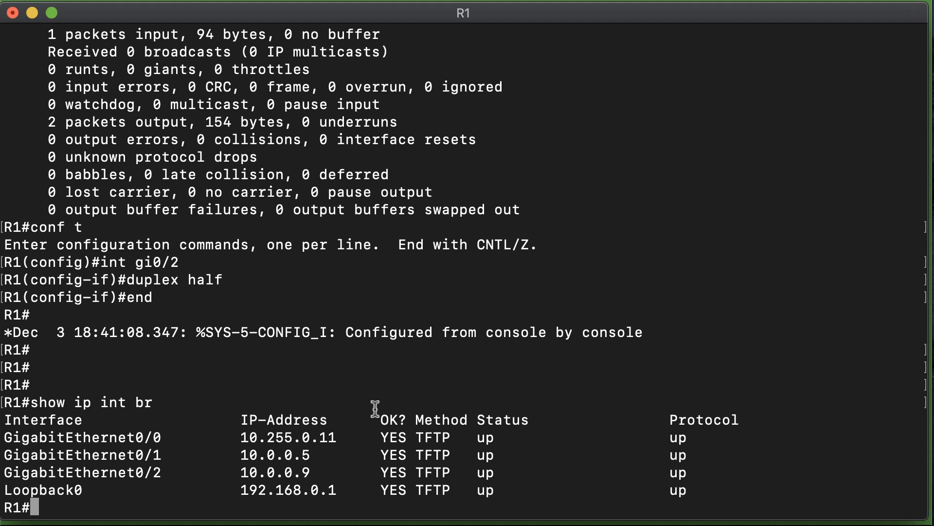
Ping 10.0.0.10 with 100 percent success and point out the GigabitEthernet0/2 interface name
text(ping)
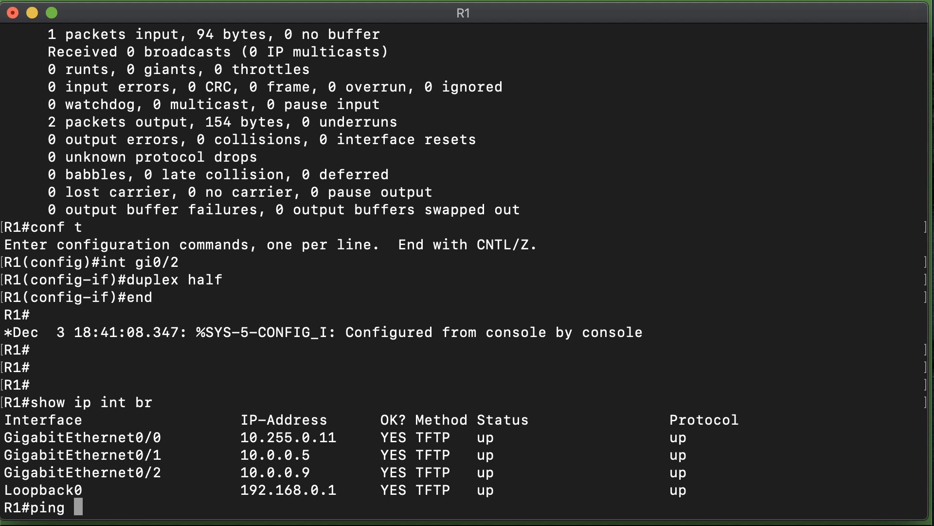
text(10.0.0.10)
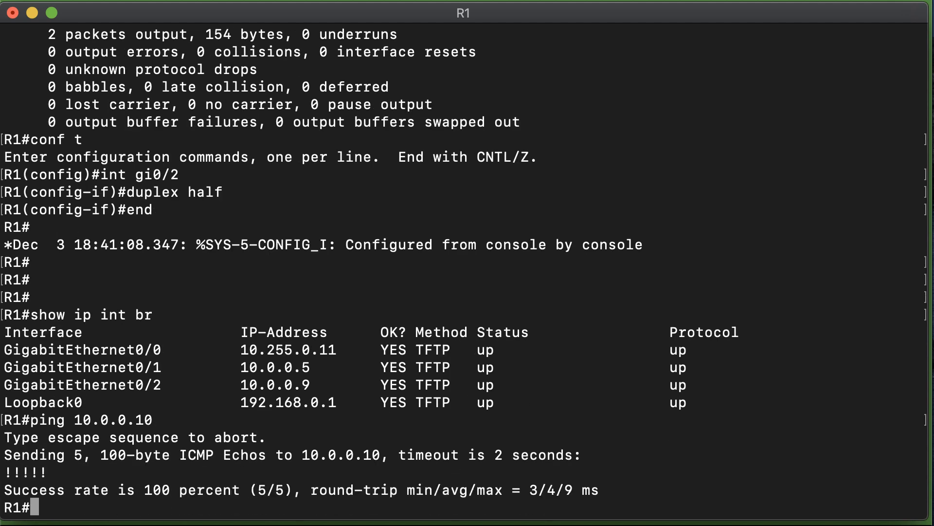
mouse_move(354, 448)
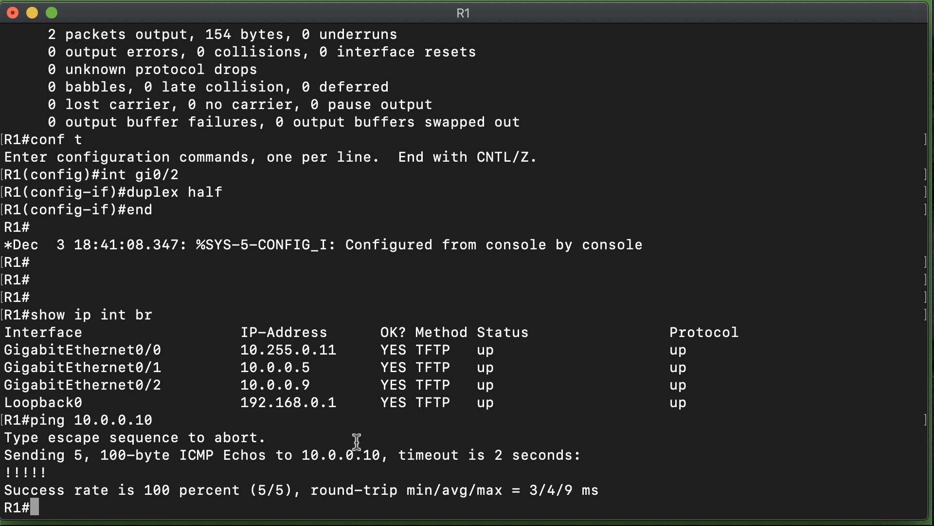
mouse_move(160, 385)
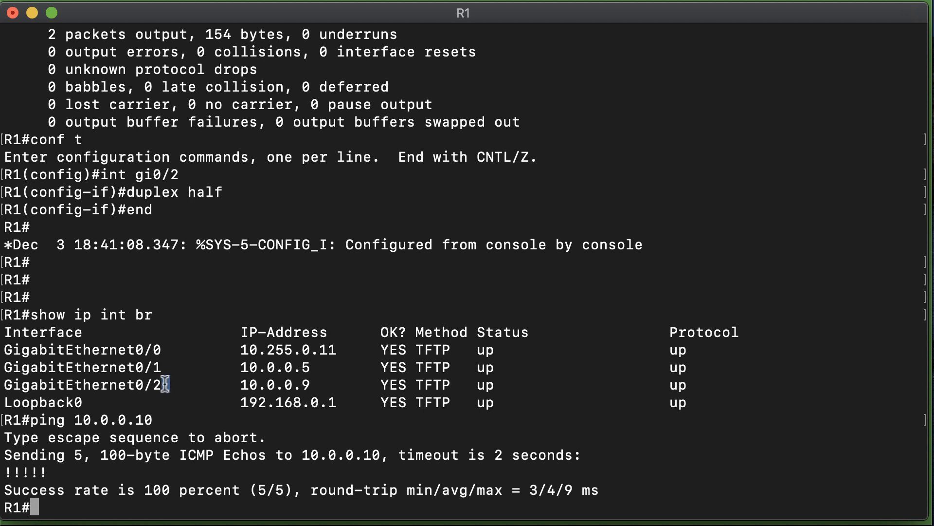
double_click(78, 385)
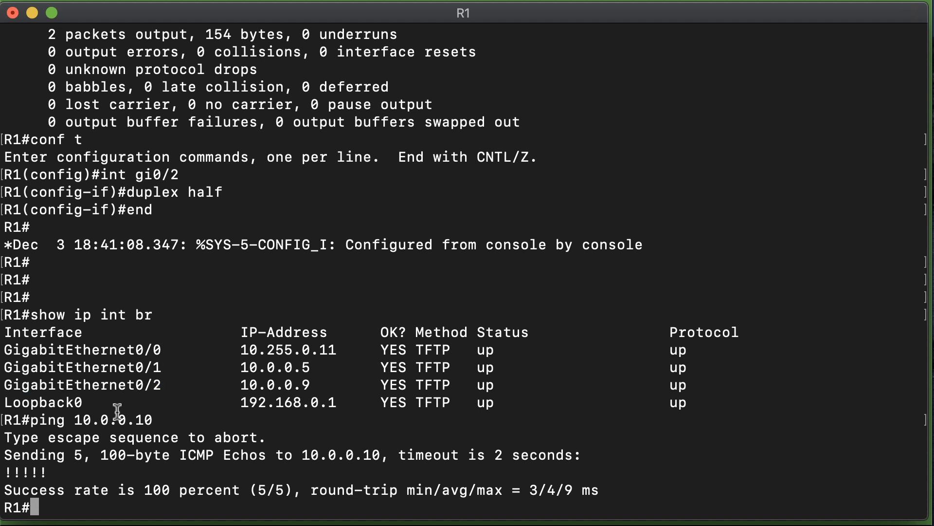
text(conf t)
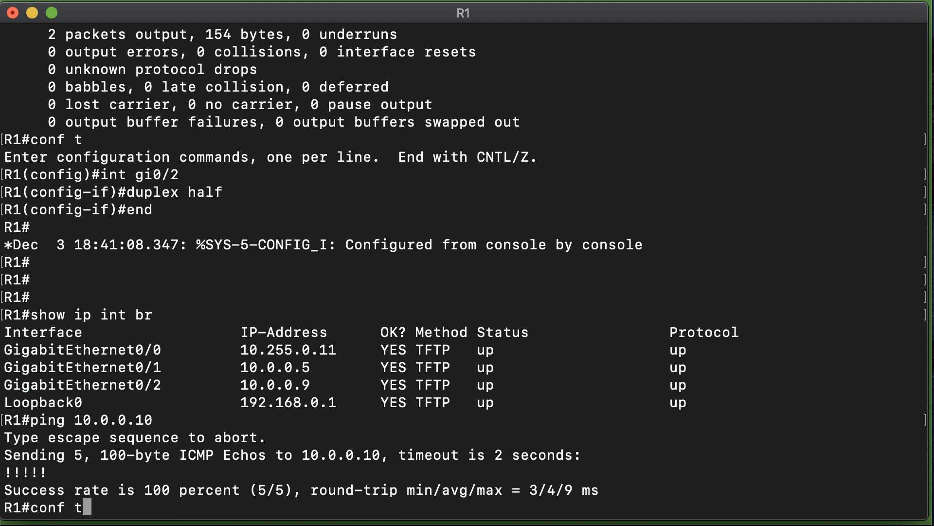
text(show interfaces gi0/2)
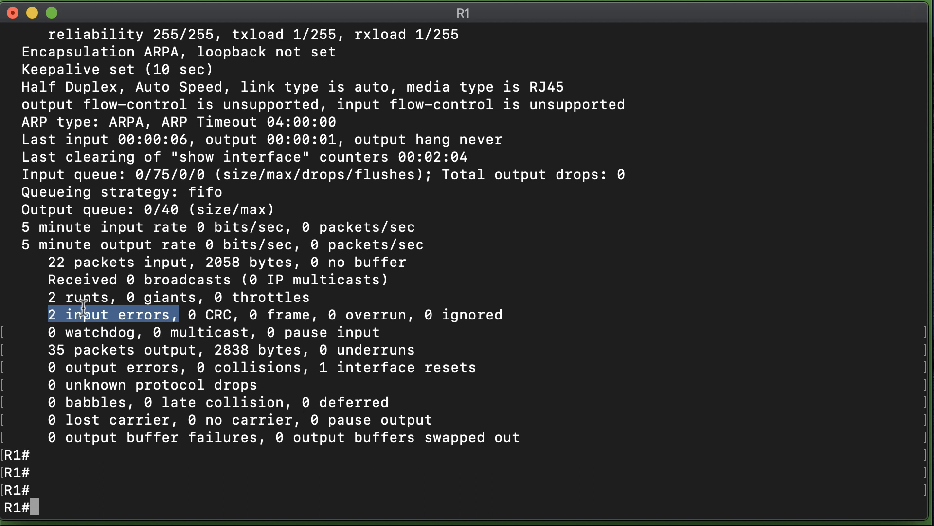
Highlight the 2 runts and 2 input errors on GigabitEthernet0/2, then enter 'conf t'
drag(95, 314, 96, 297)
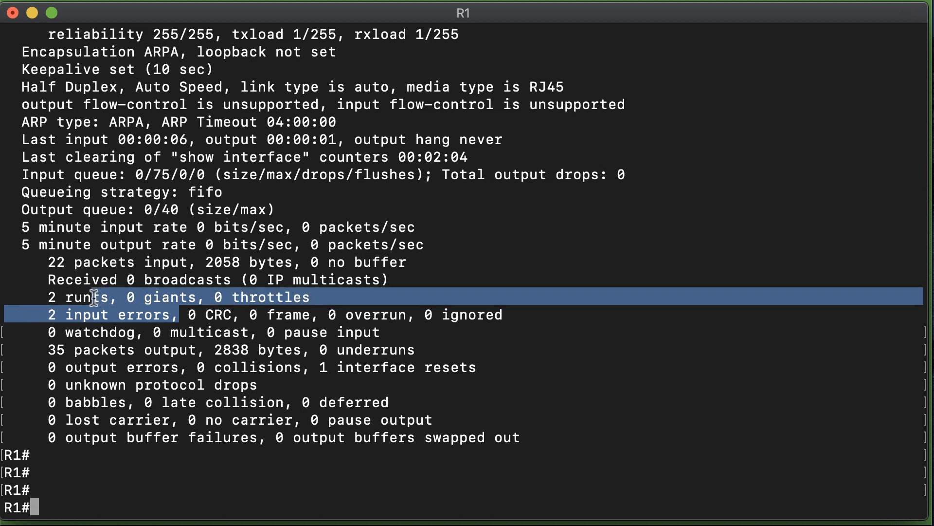
click(167, 323)
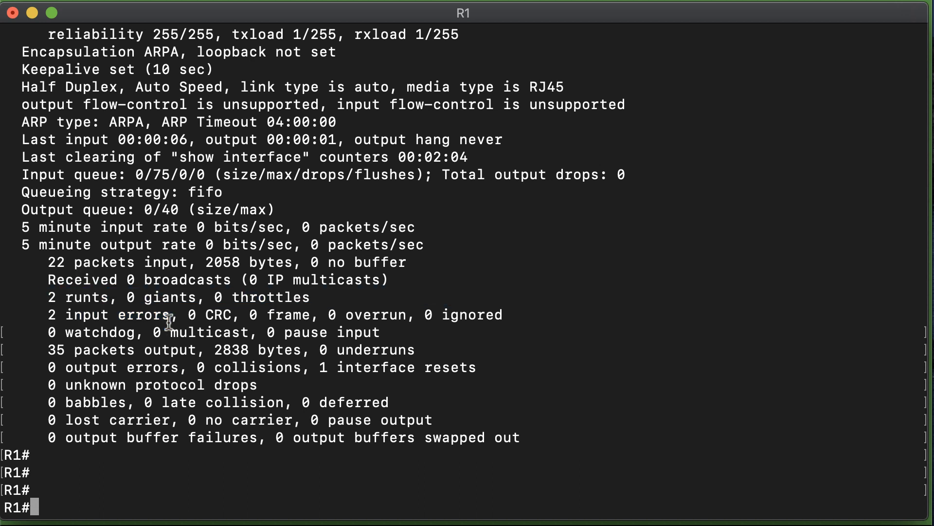
mouse_move(342, 333)
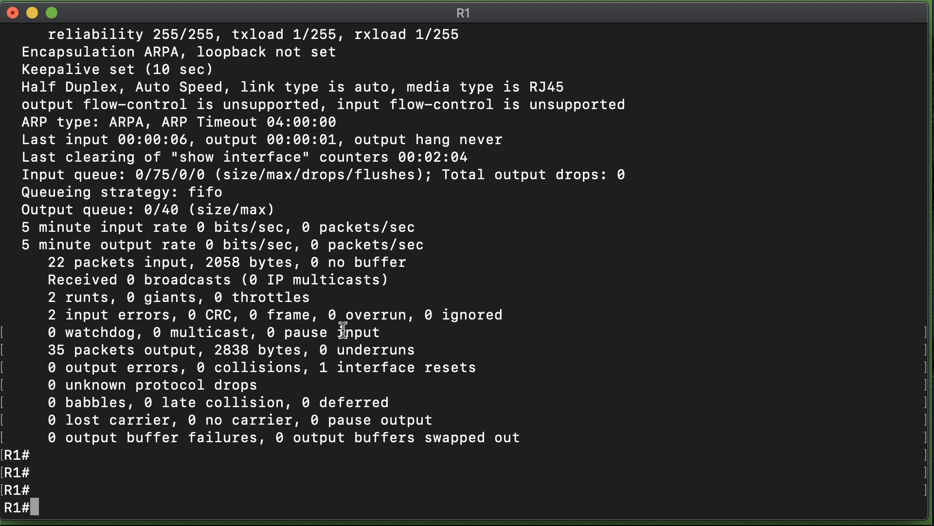
text(conf t)
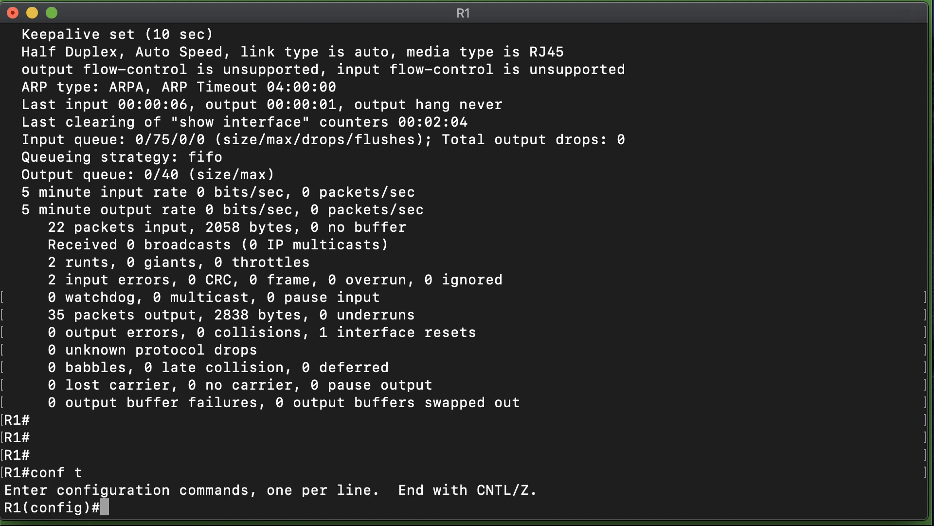
Configure 'duplex full' on int gi0/2 and end back to the privileged prompt
text(int gi0/2)
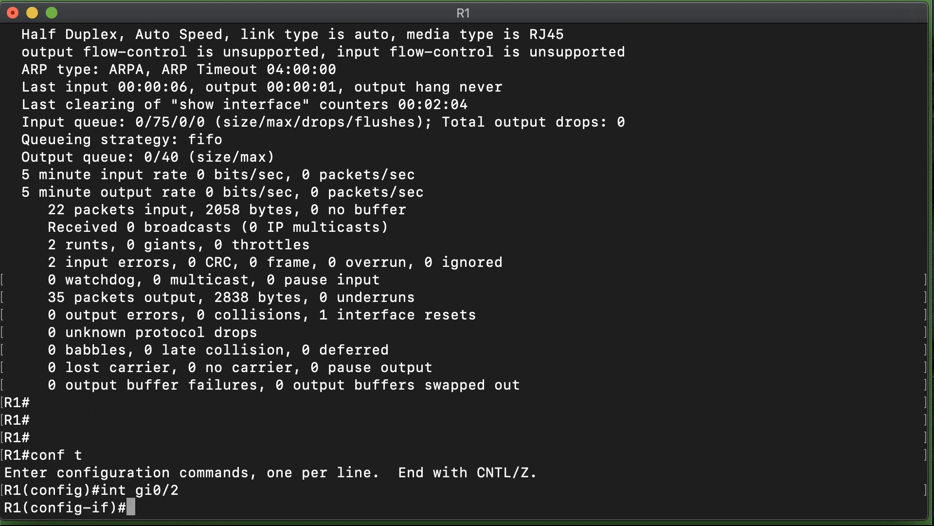
text(duplex full)
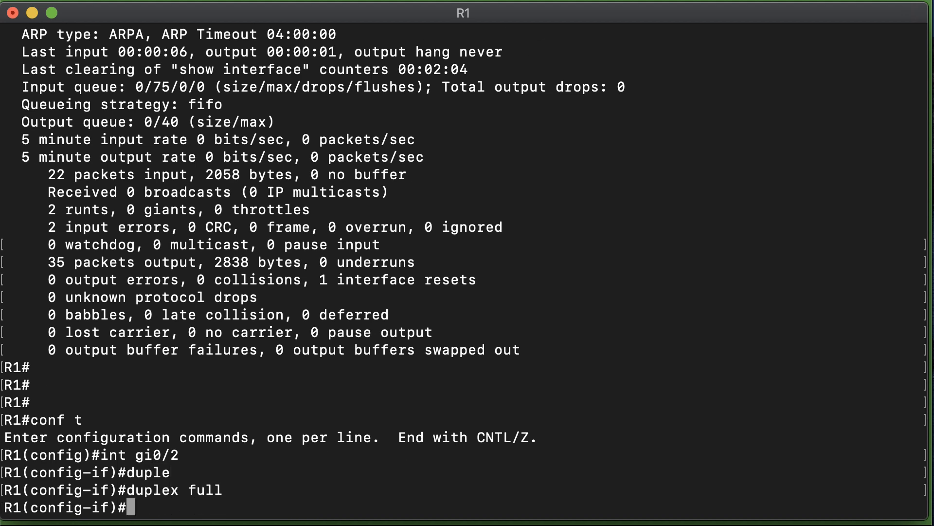
text(end)
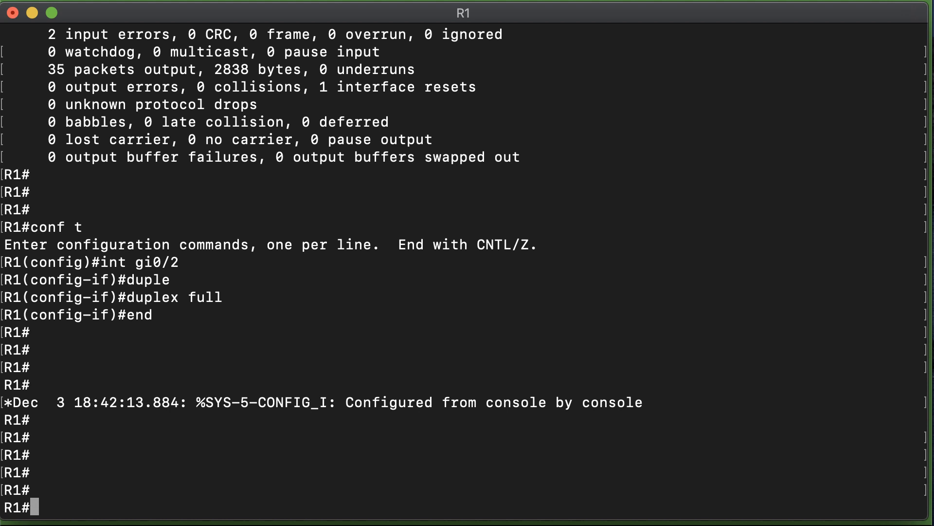
text(show run)
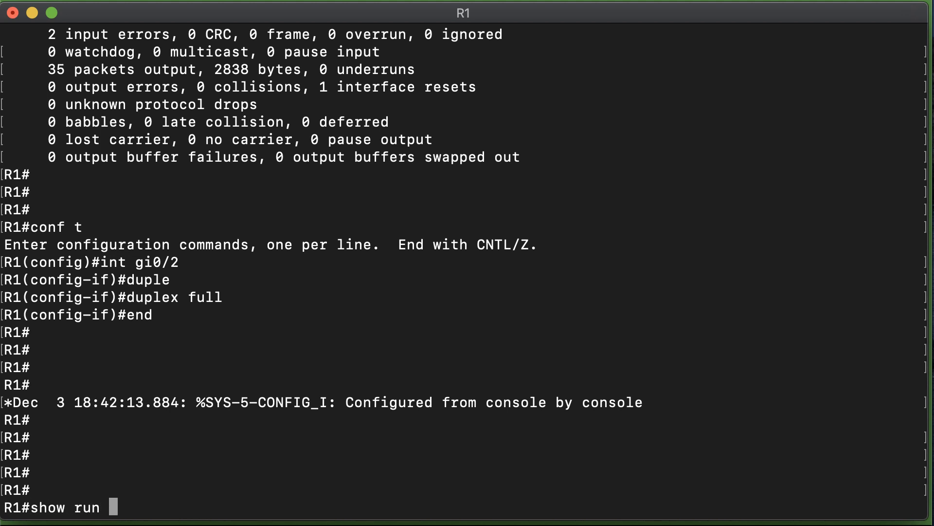
Display 'show run int gi0/2' confirming duplex full and point out the speed auto line
text(int gi0/2)
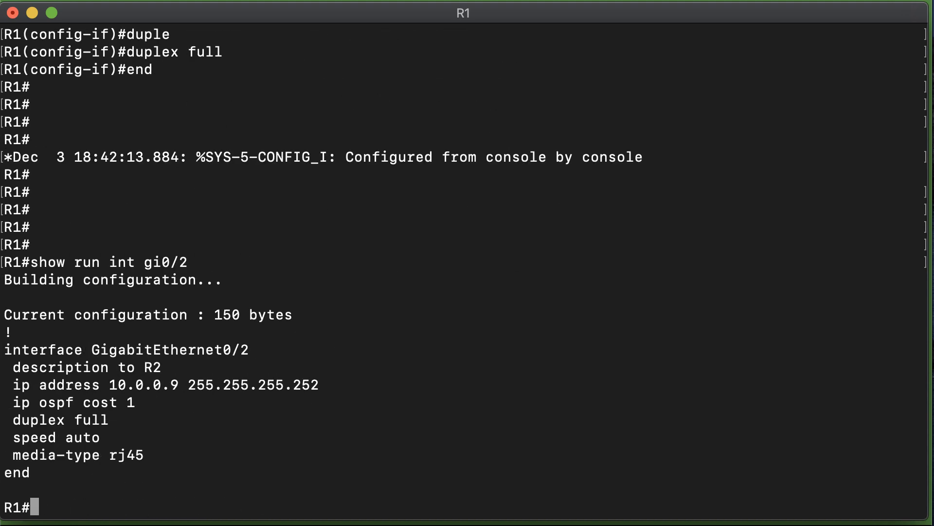
double_click(83, 438)
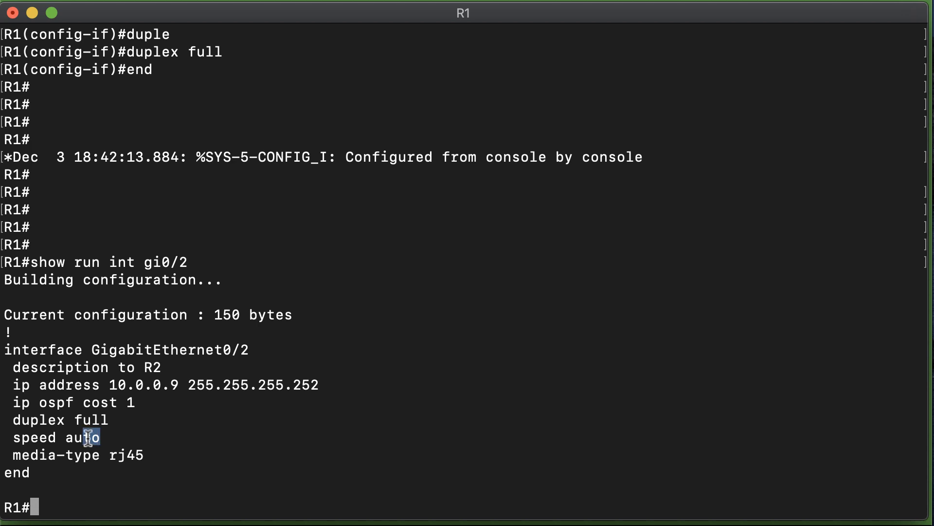
double_click(83, 438)
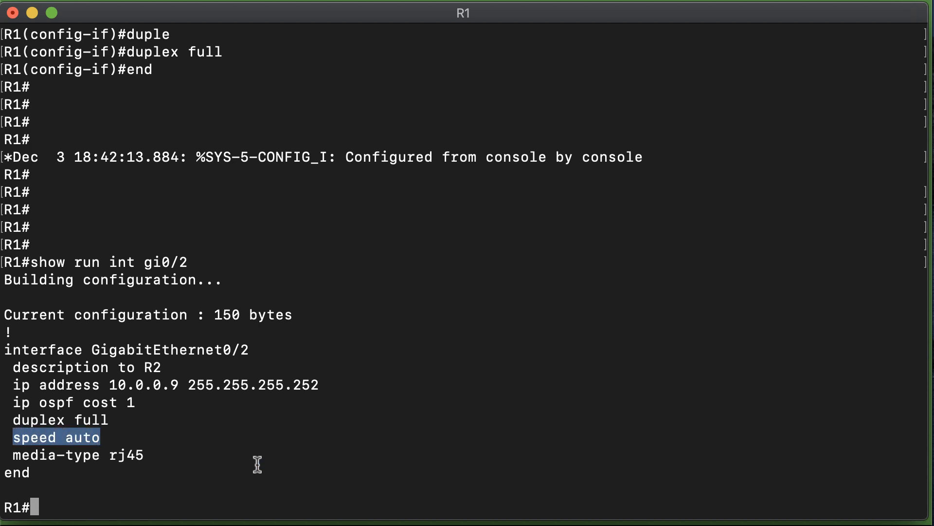
mouse_move(247, 424)
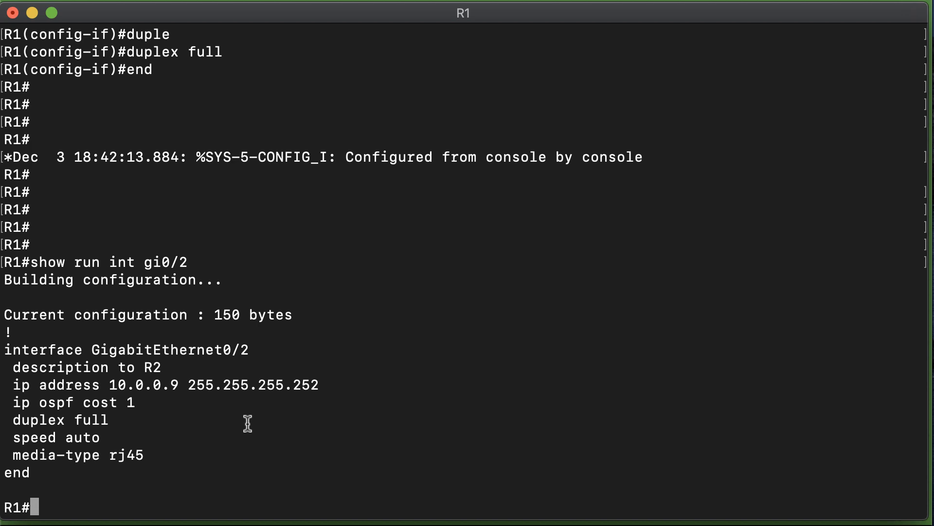
text(clear c)
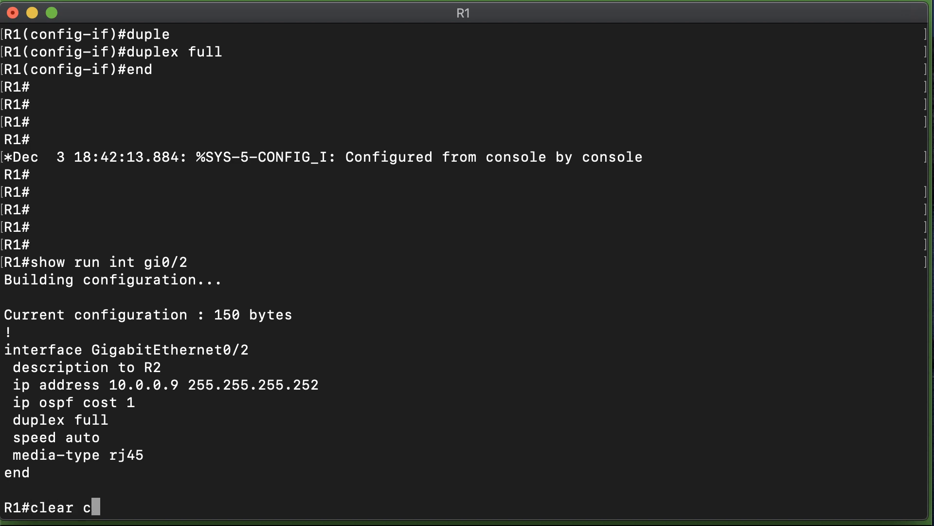
Show interface gi0/2 status, confirming Full Duplex with 4 runts and 4 input errors
text(ow)
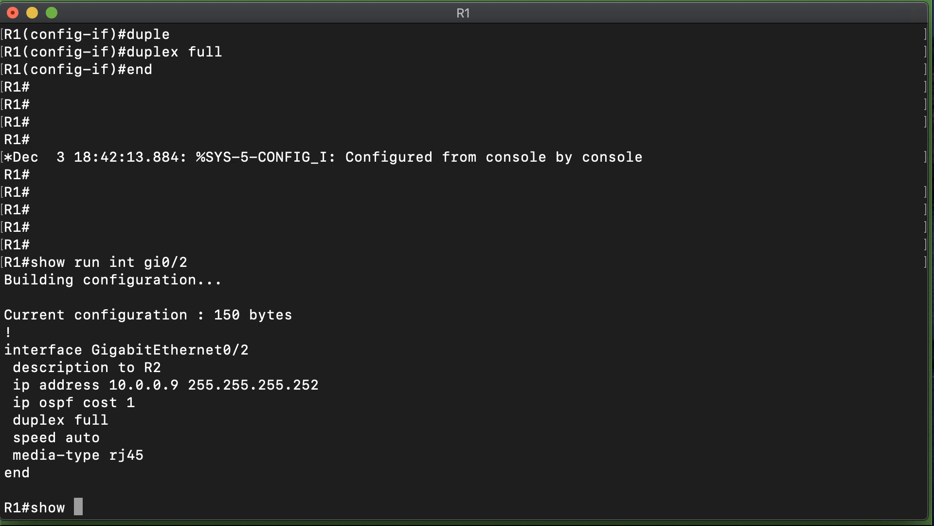
text(run in)
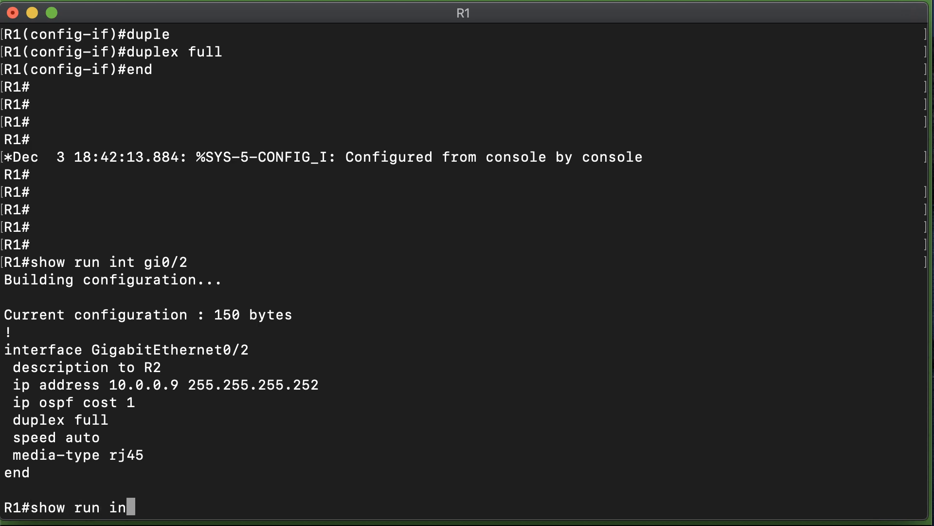
key(Backspace)
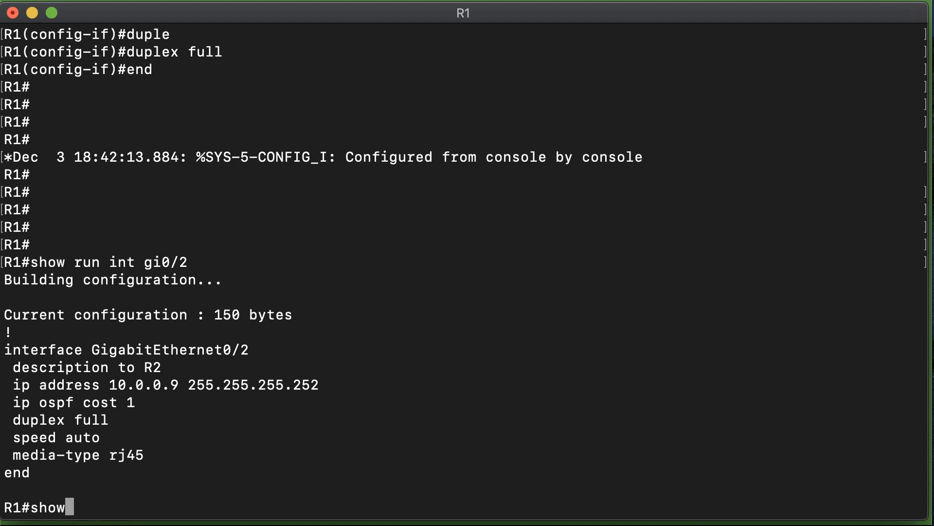
text(interface gi0/2)
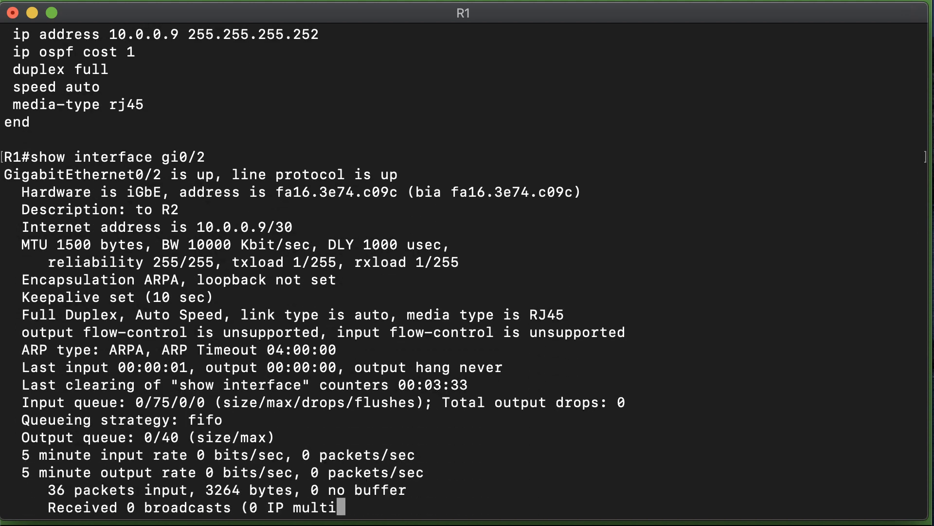
key(Return)
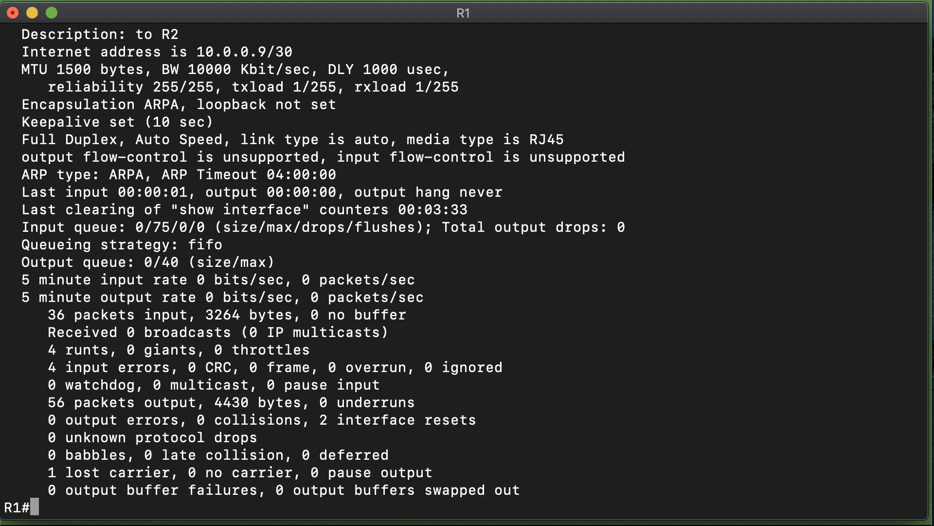